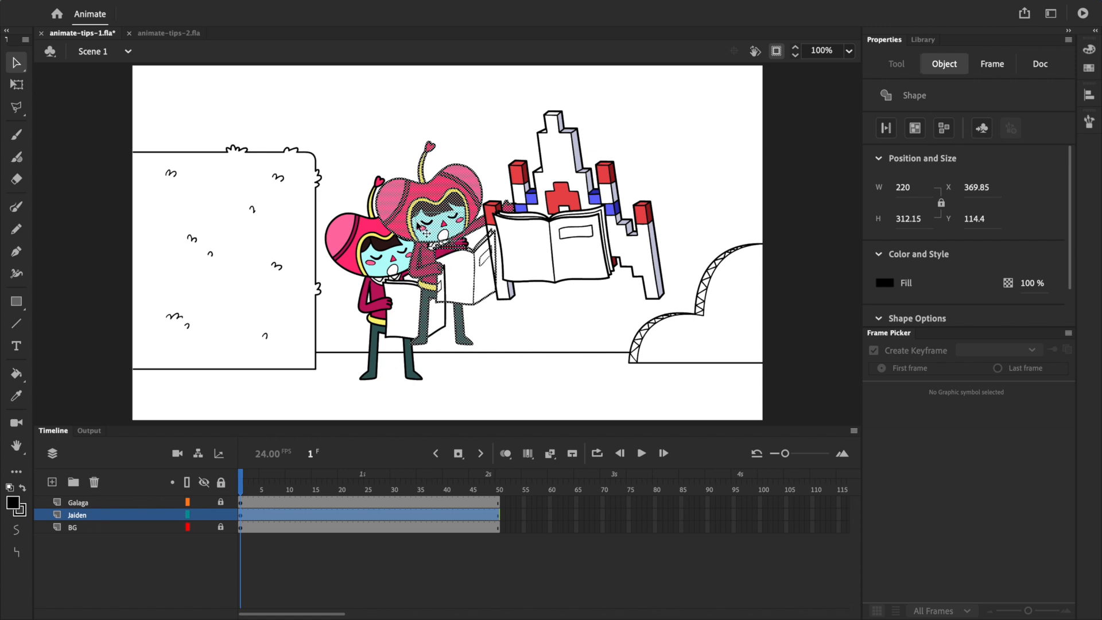
Step: Turn on onion skinning for the selected range at frame 11 of the Jaiden layer
left_click(1040, 64)
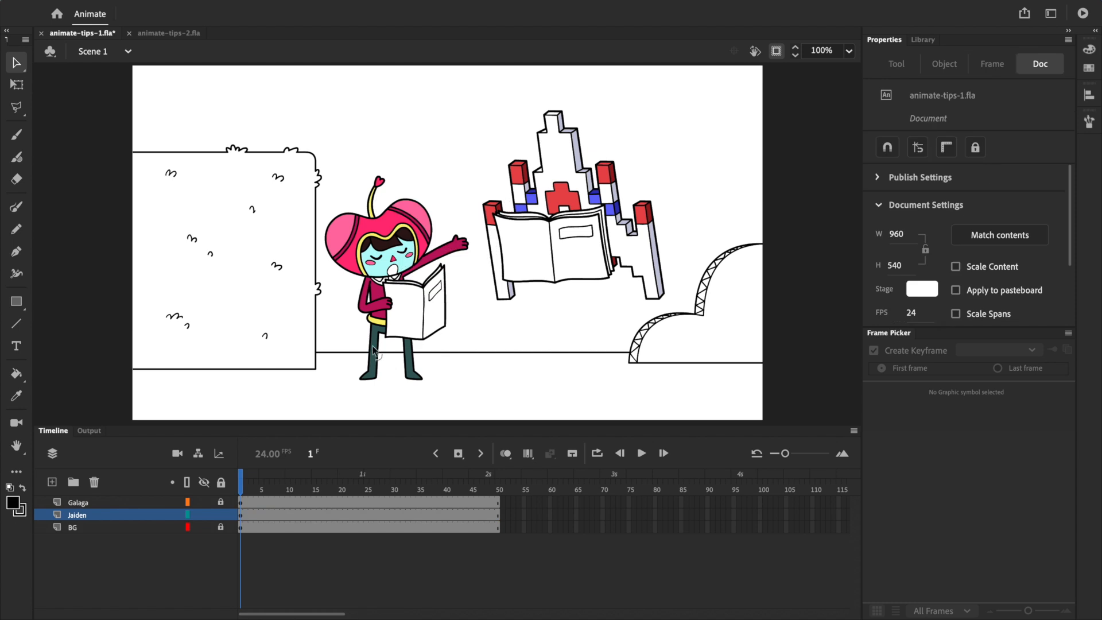
mouse_move(374, 465)
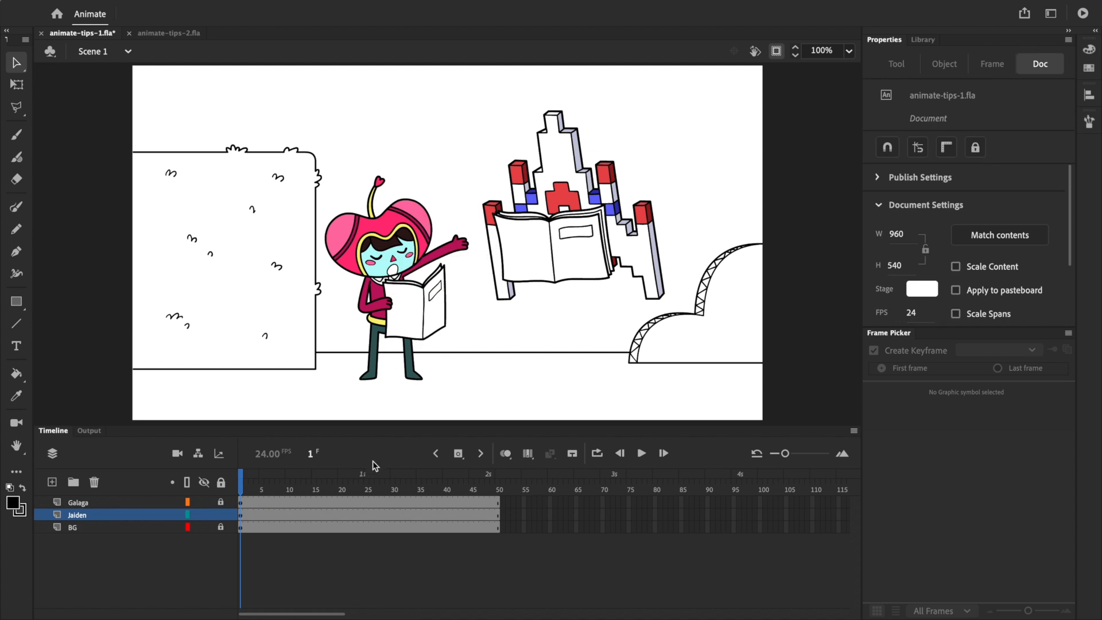
left_click(481, 452)
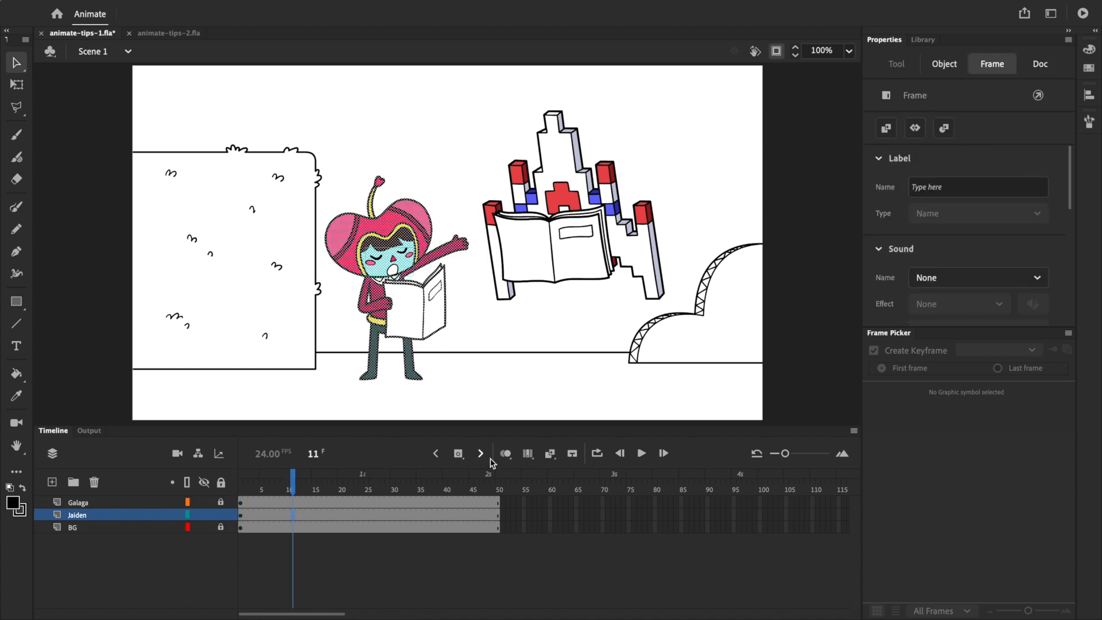
left_click(505, 452)
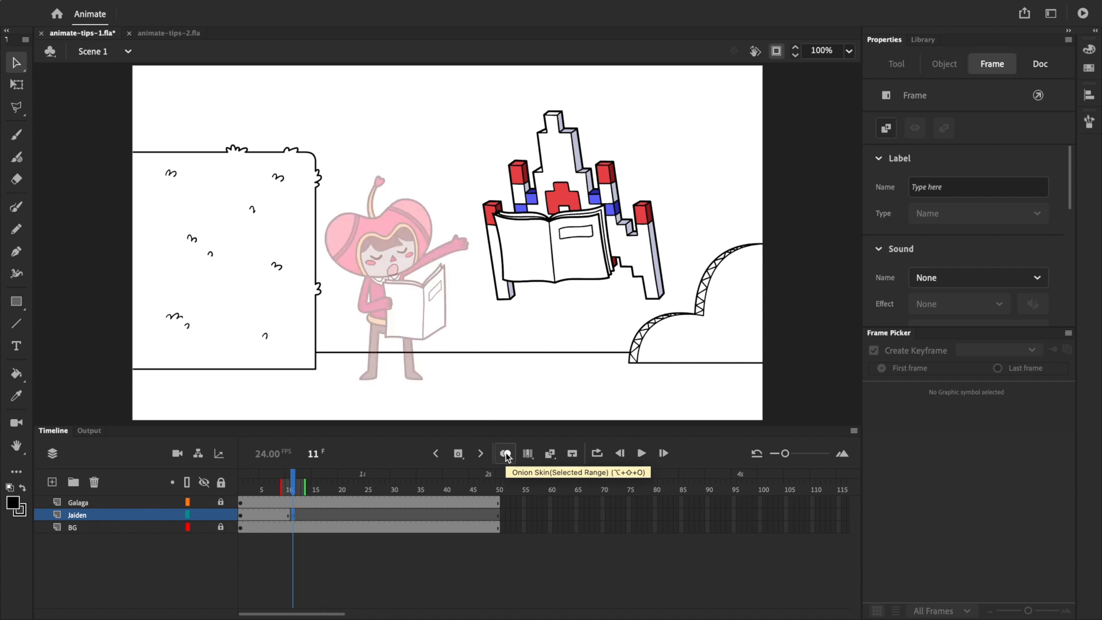
left_click(505, 452)
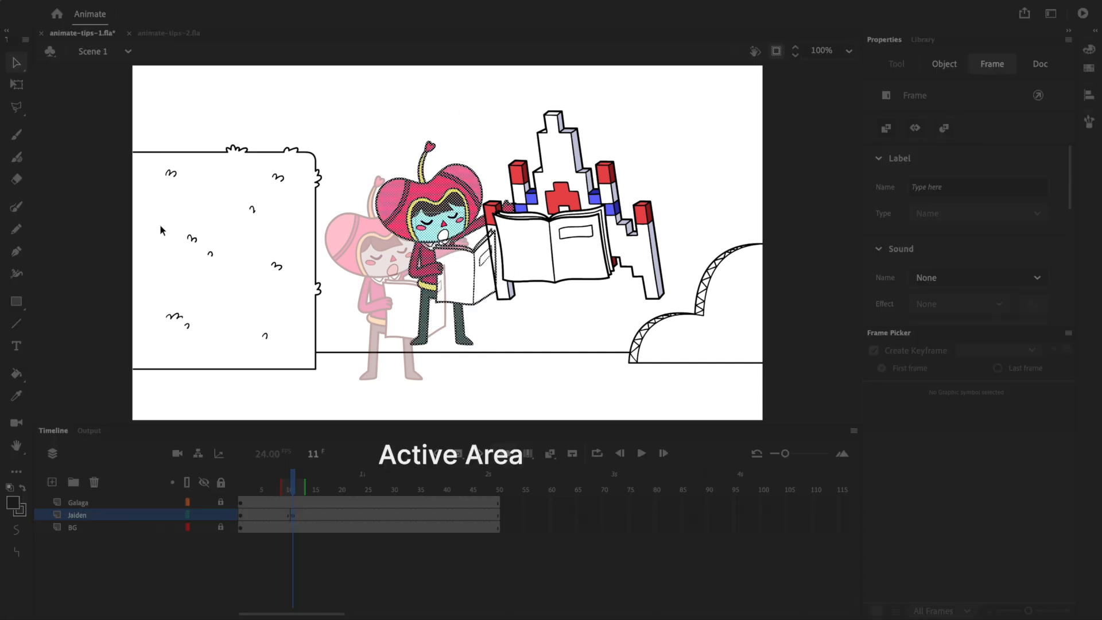
left_click(1040, 64)
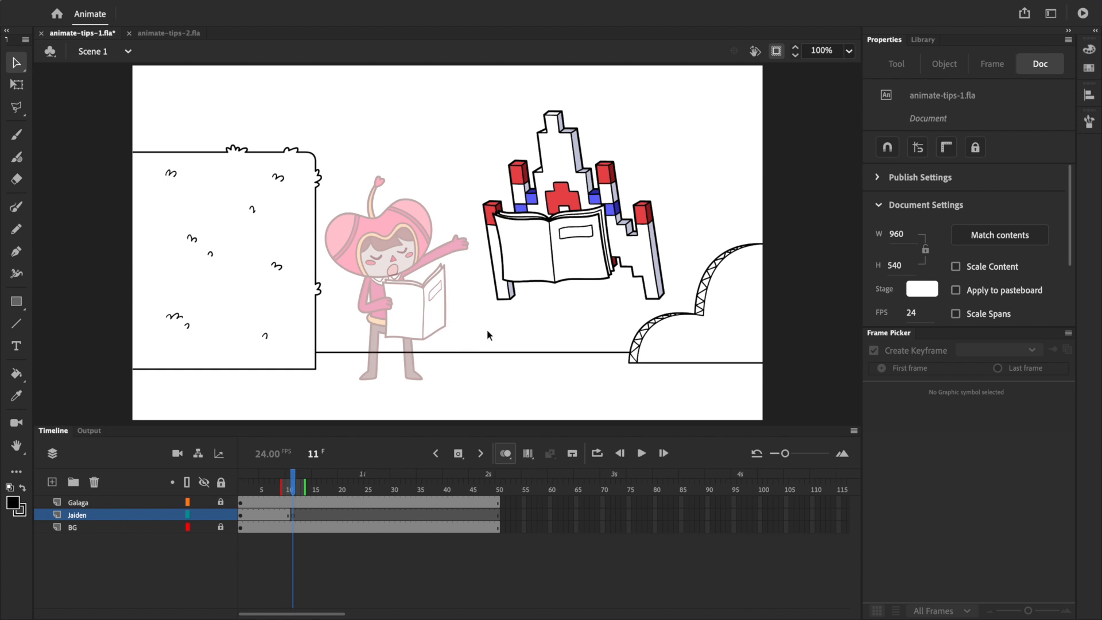
Step: Paste Jaden's artwork in place as a frame-11 keyframe, then move to frame 8
right_click(489, 335)
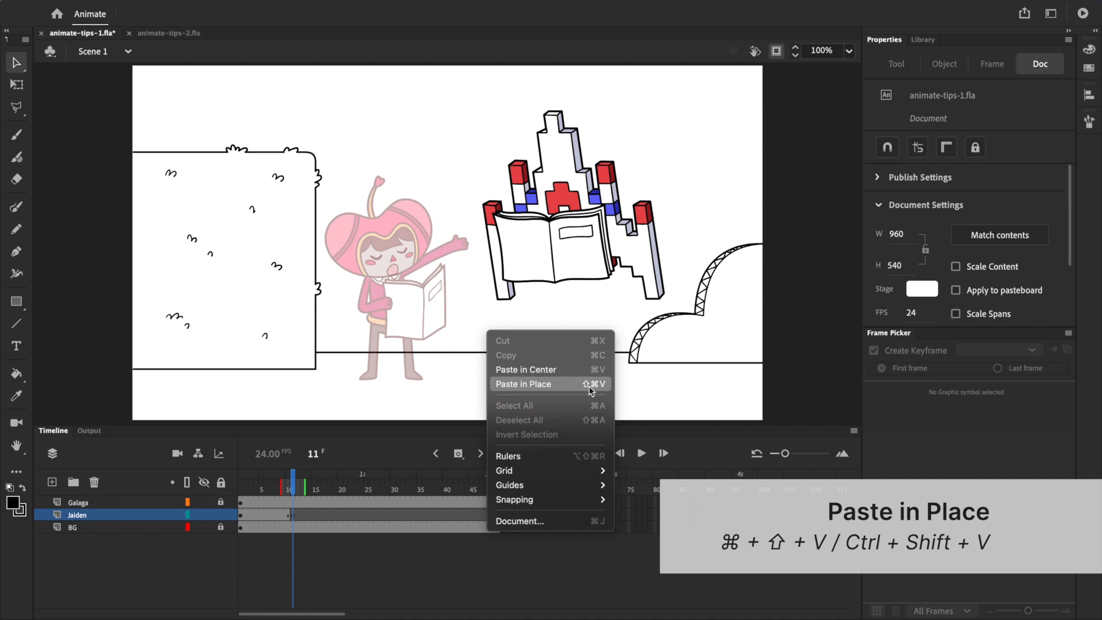
left_click(523, 383)
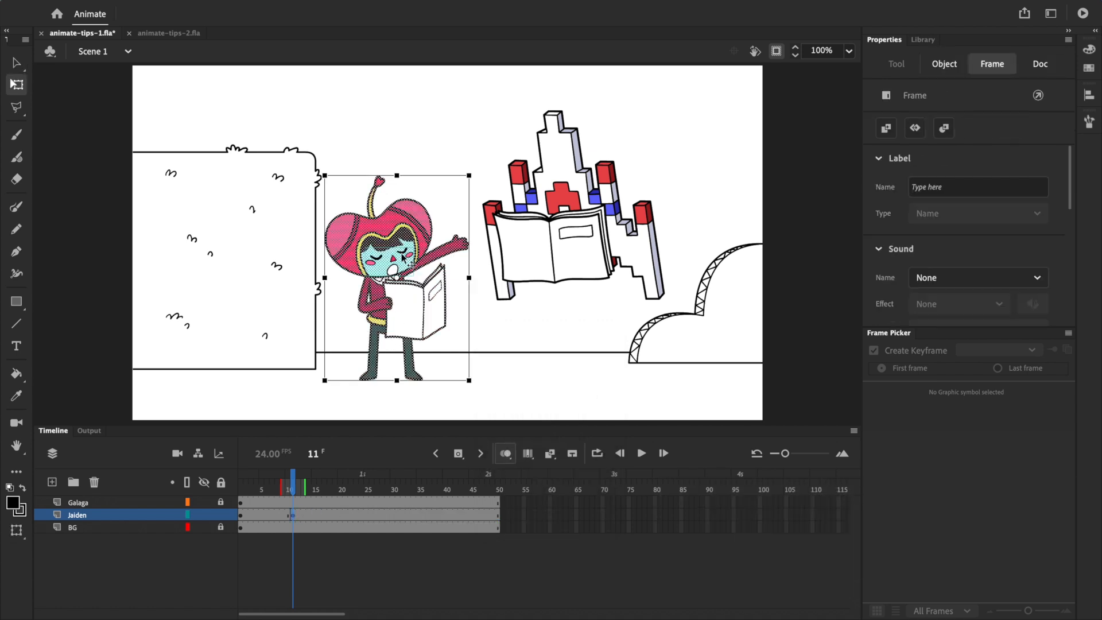
left_click(281, 515)
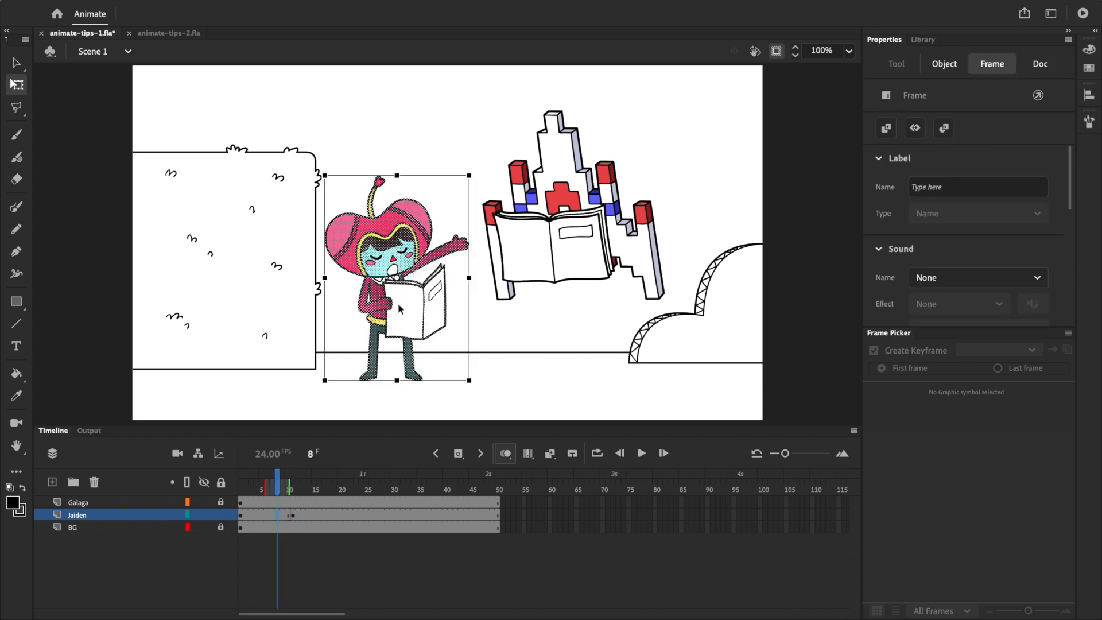
left_click(293, 475)
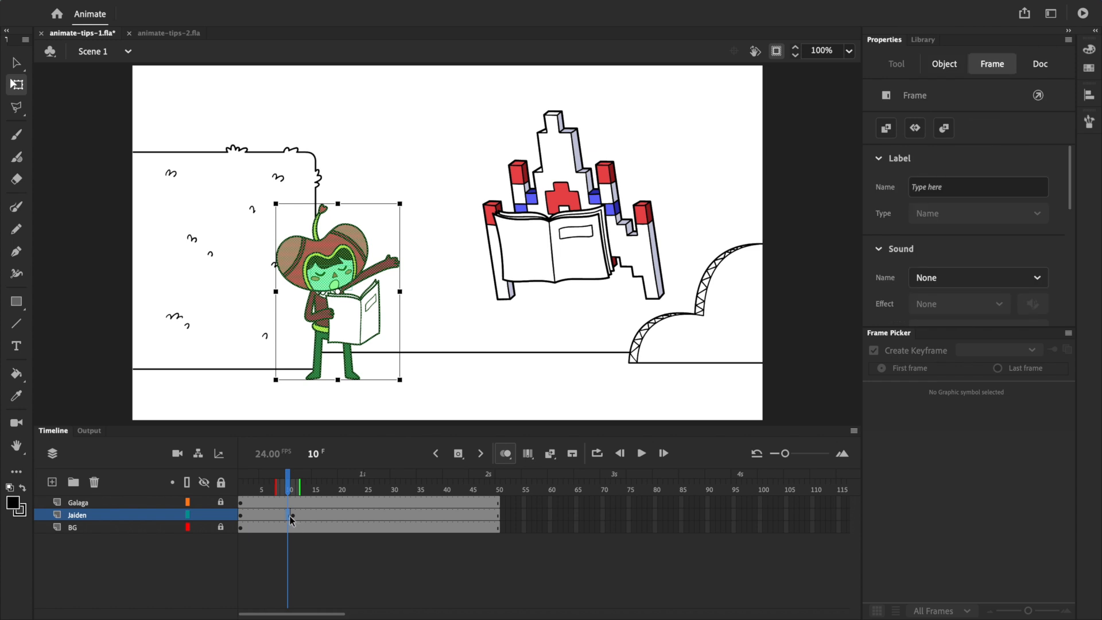
mouse_move(297, 519)
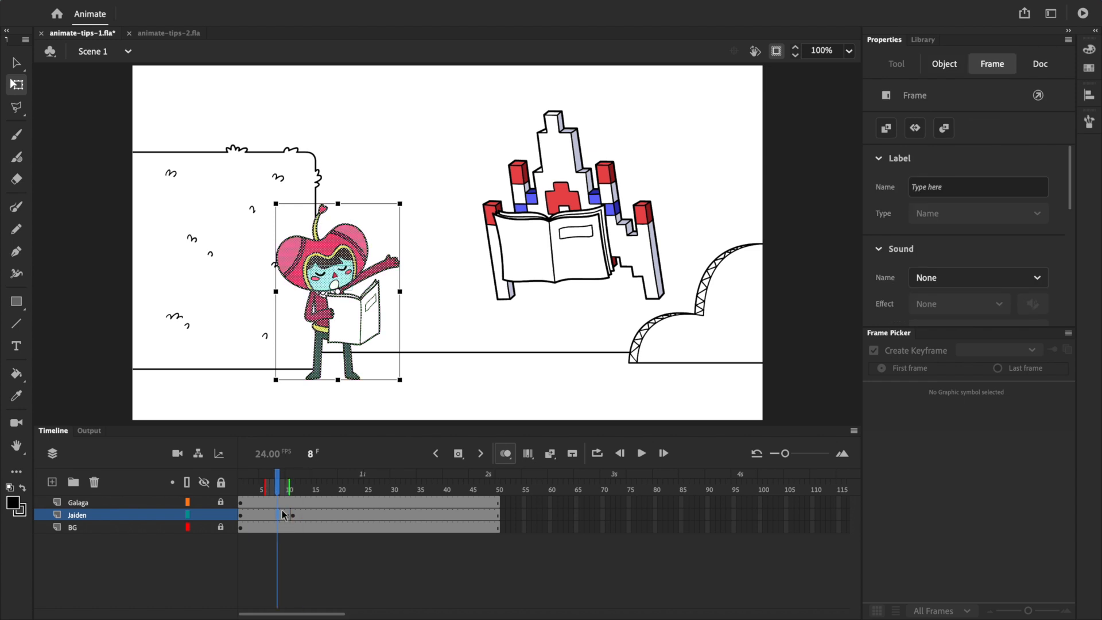
mouse_move(527, 452)
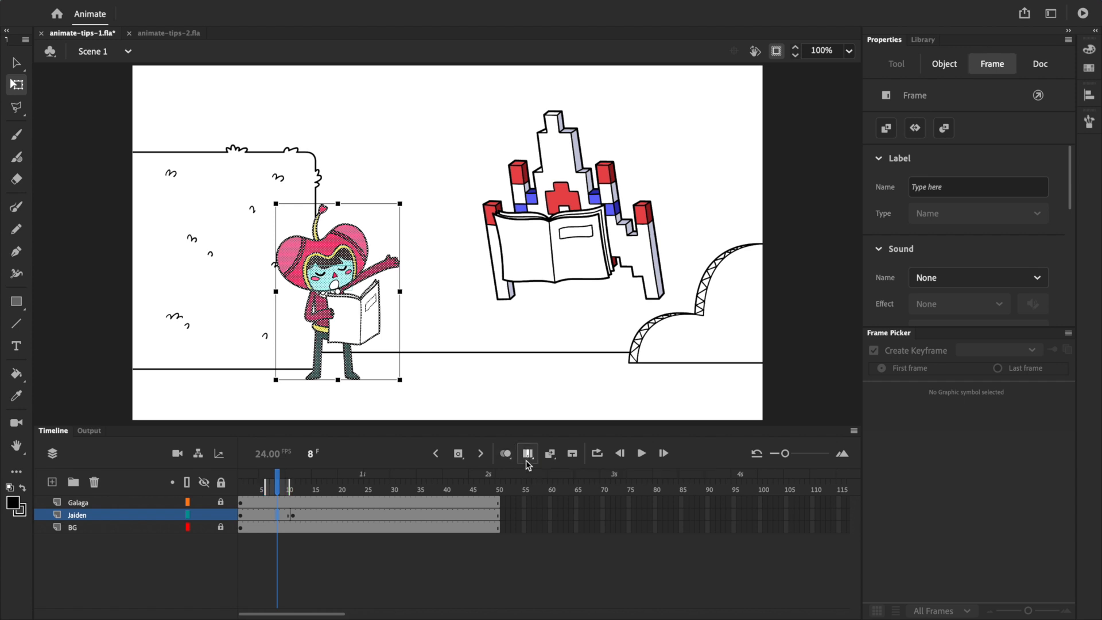
mouse_move(527, 452)
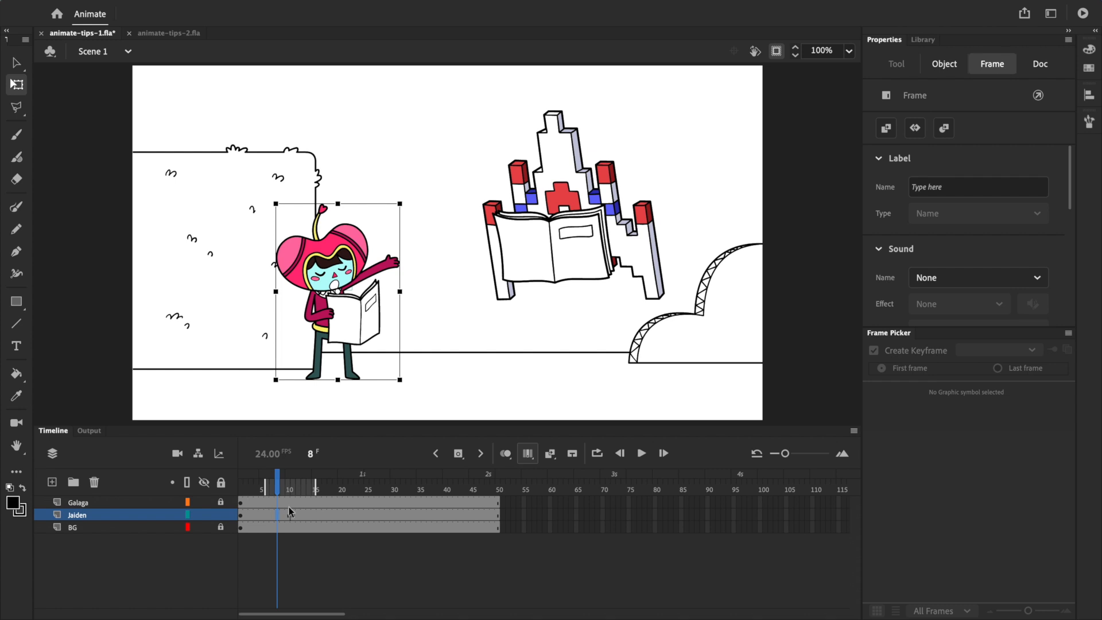
mouse_move(300, 518)
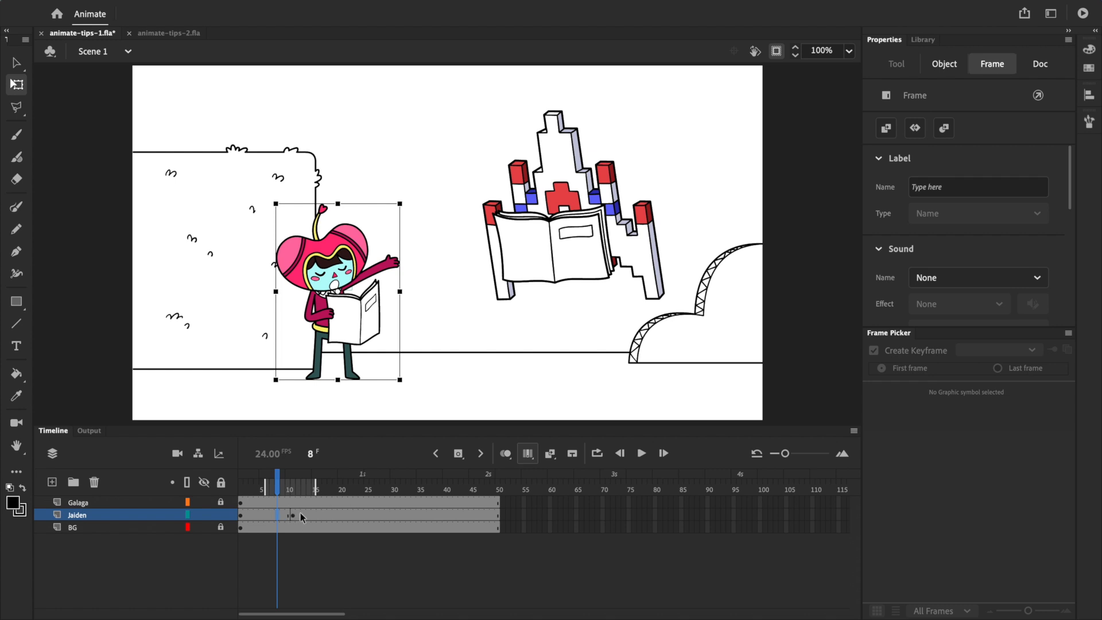
Step: Scale Jaden up to about 258 by 366 across frames 8–13 with multi-frame editing
left_click(245, 165)
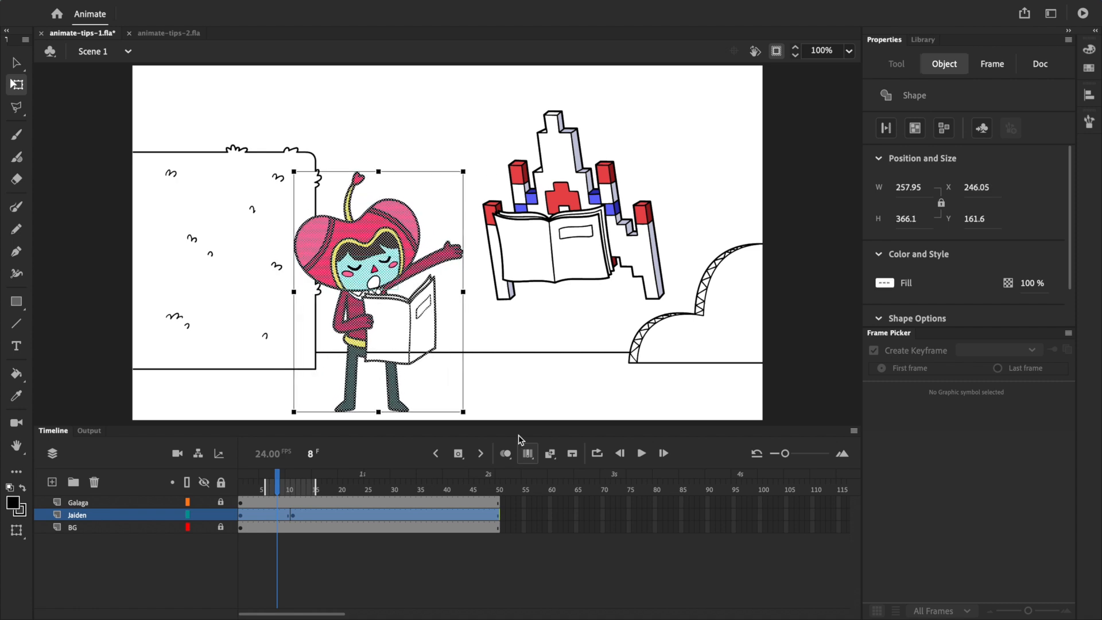
mouse_move(527, 452)
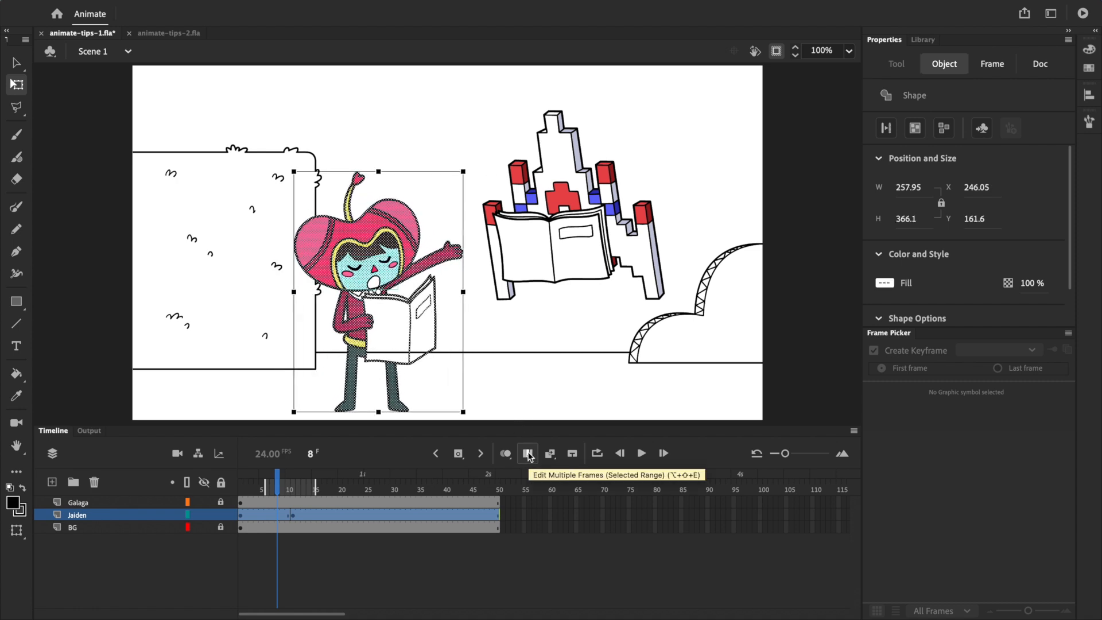
left_click(318, 514)
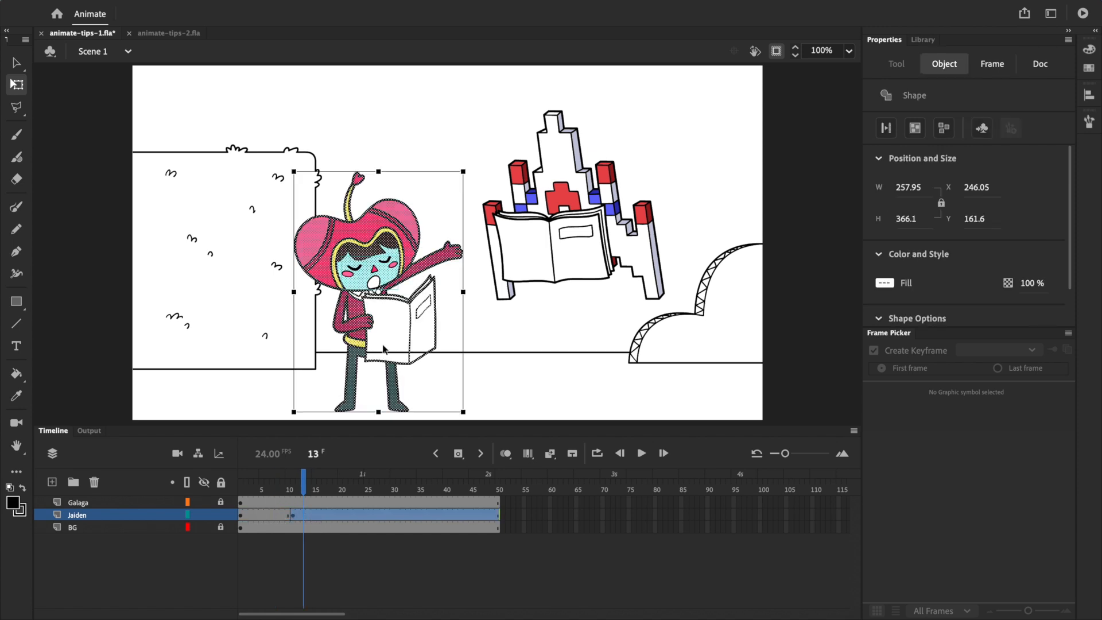
Step: Switch to the second document and review Jaden's keyframes across the timeline
left_click(168, 33)
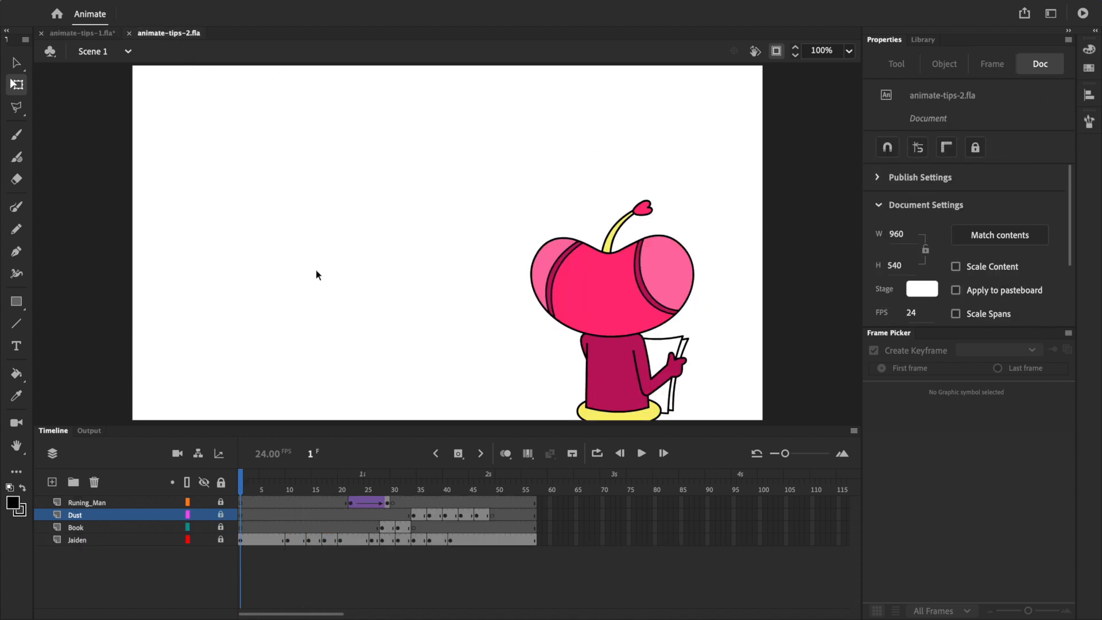
left_click(641, 453)
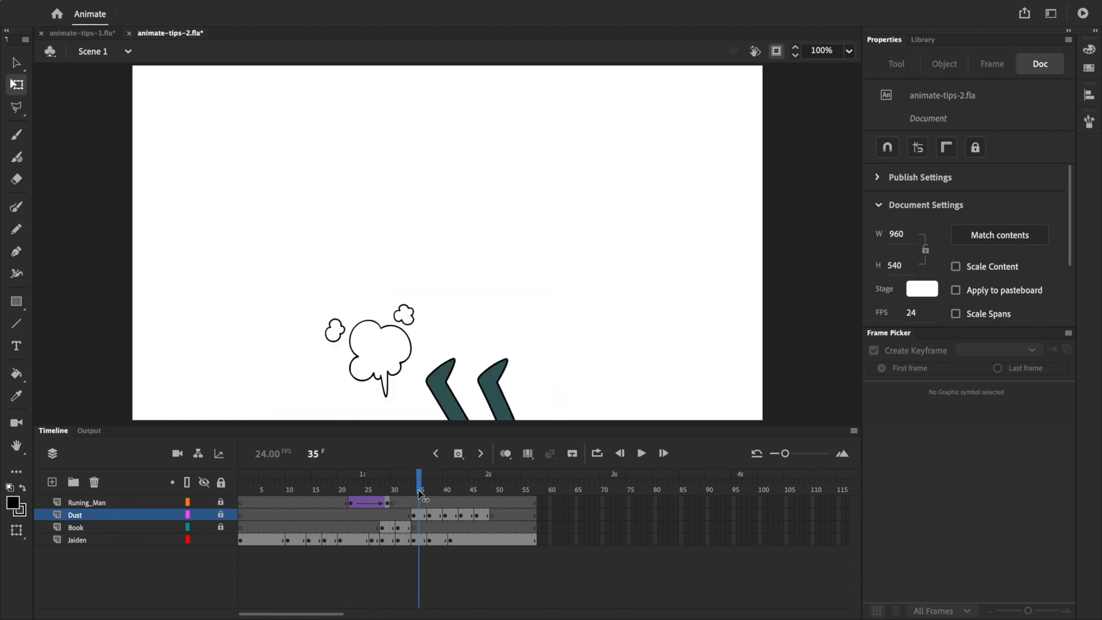
left_click(351, 539)
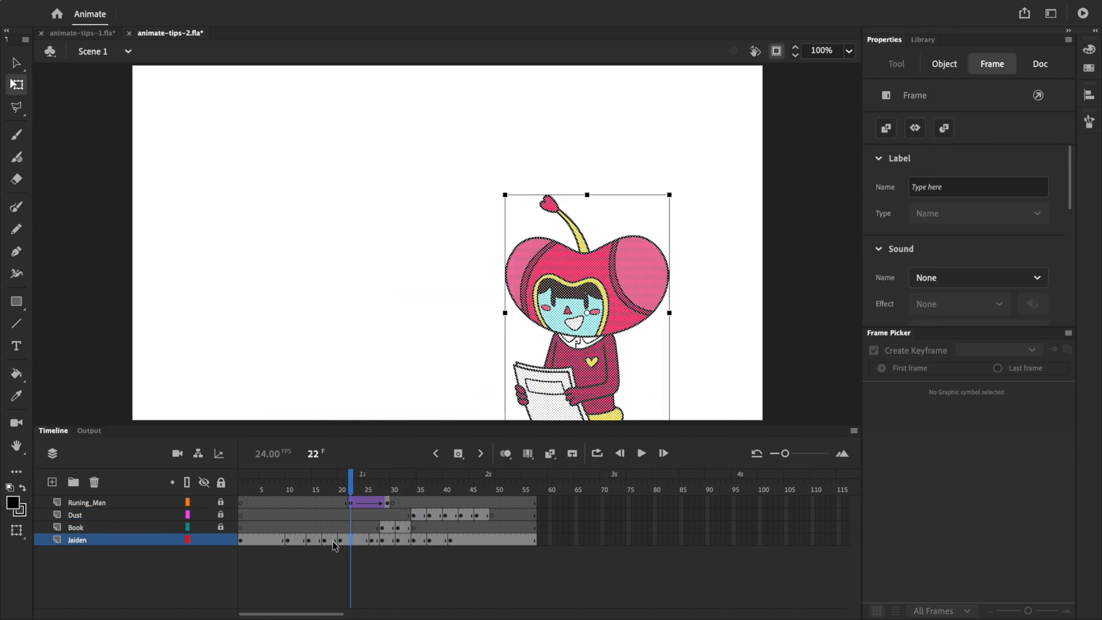
left_click(265, 489)
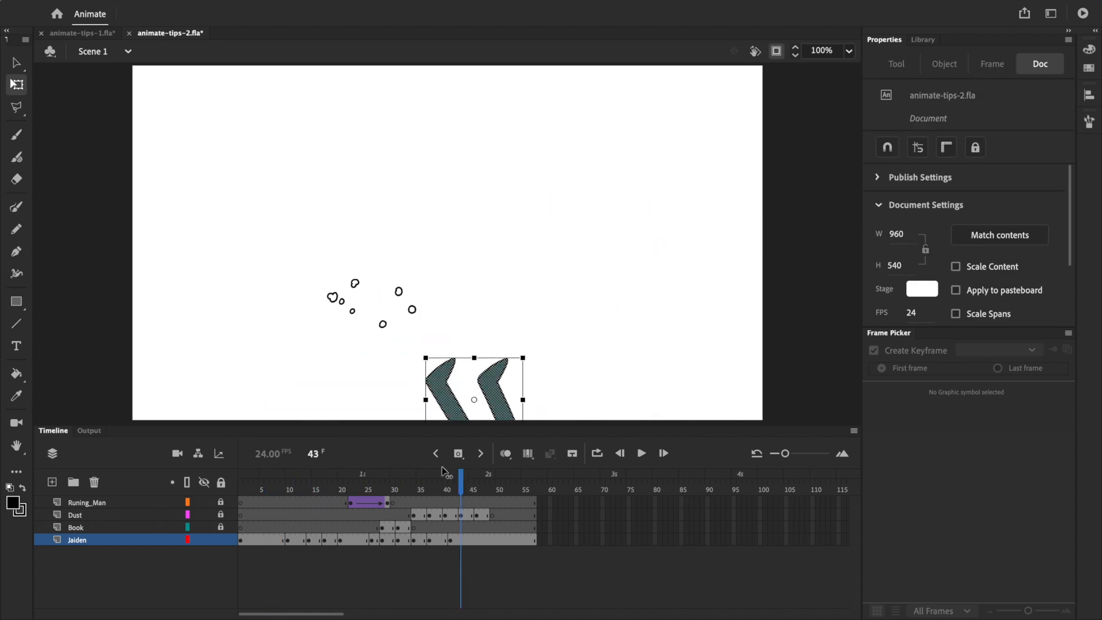
left_click(325, 489)
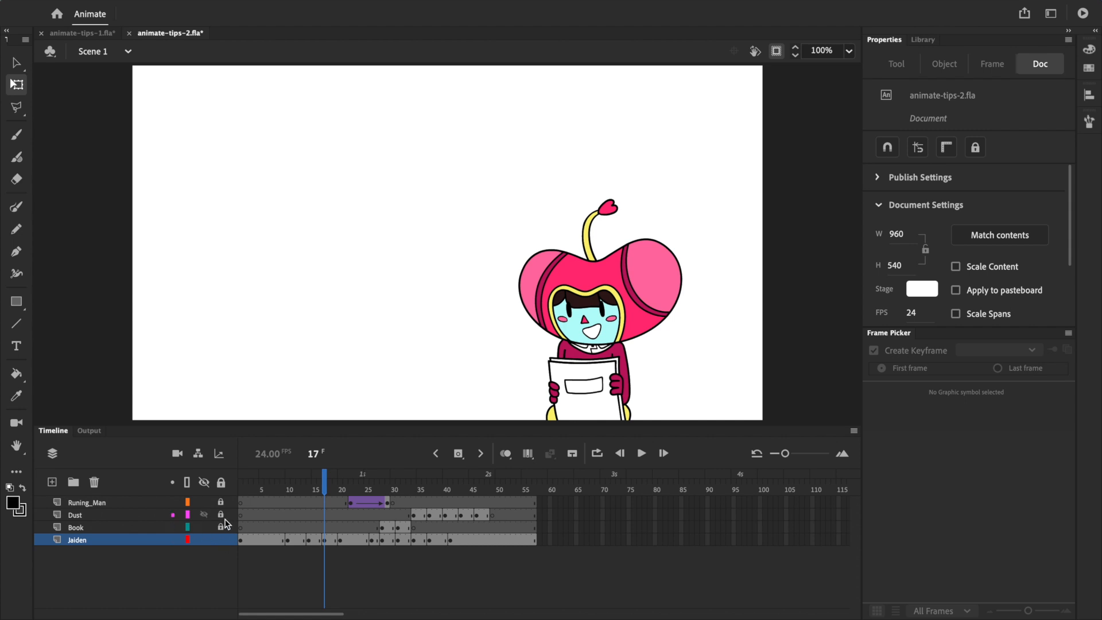
left_click(204, 514)
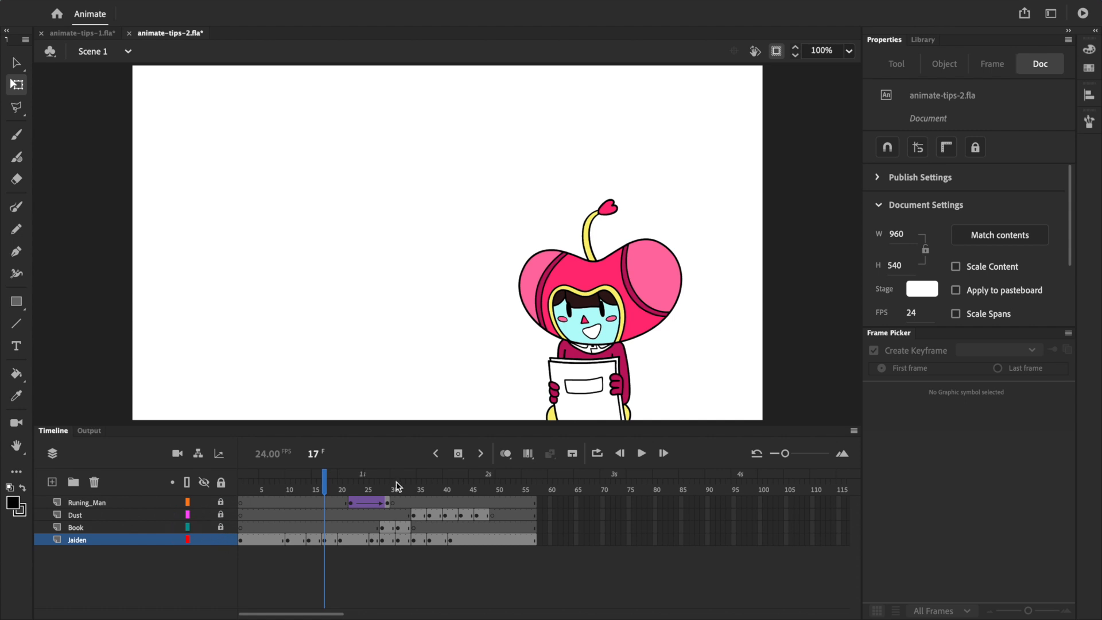
left_click(351, 490)
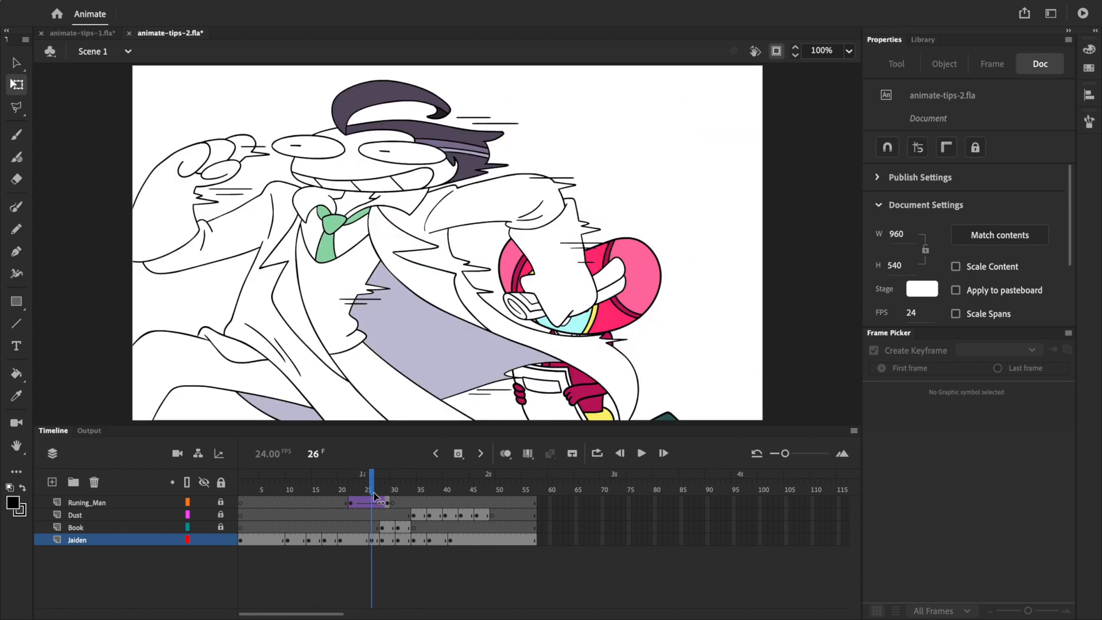
left_click(434, 503)
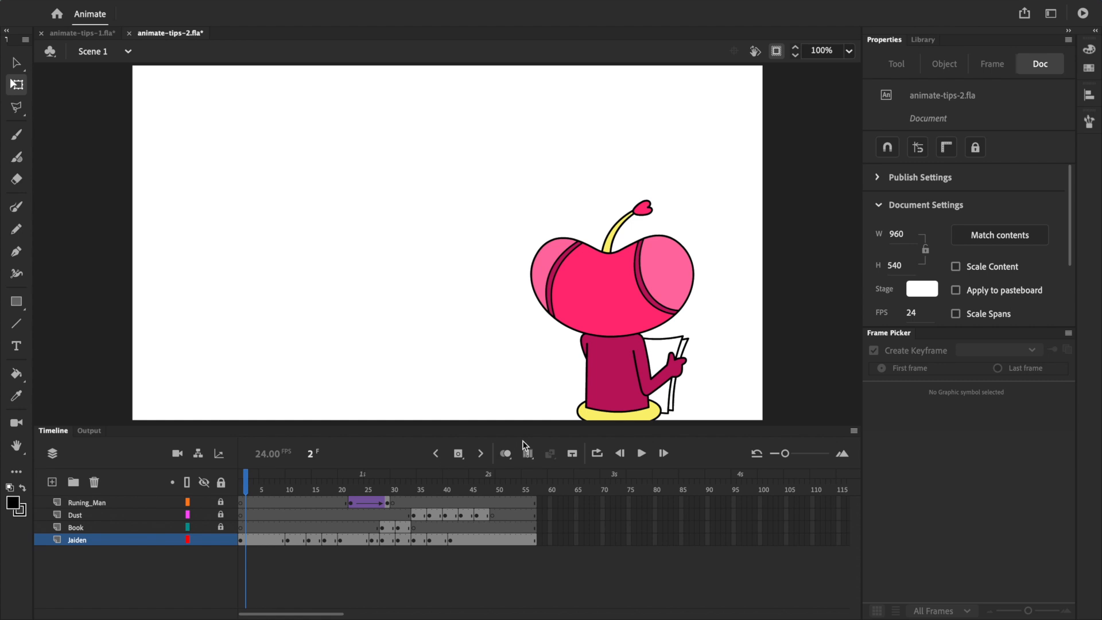
mouse_move(527, 452)
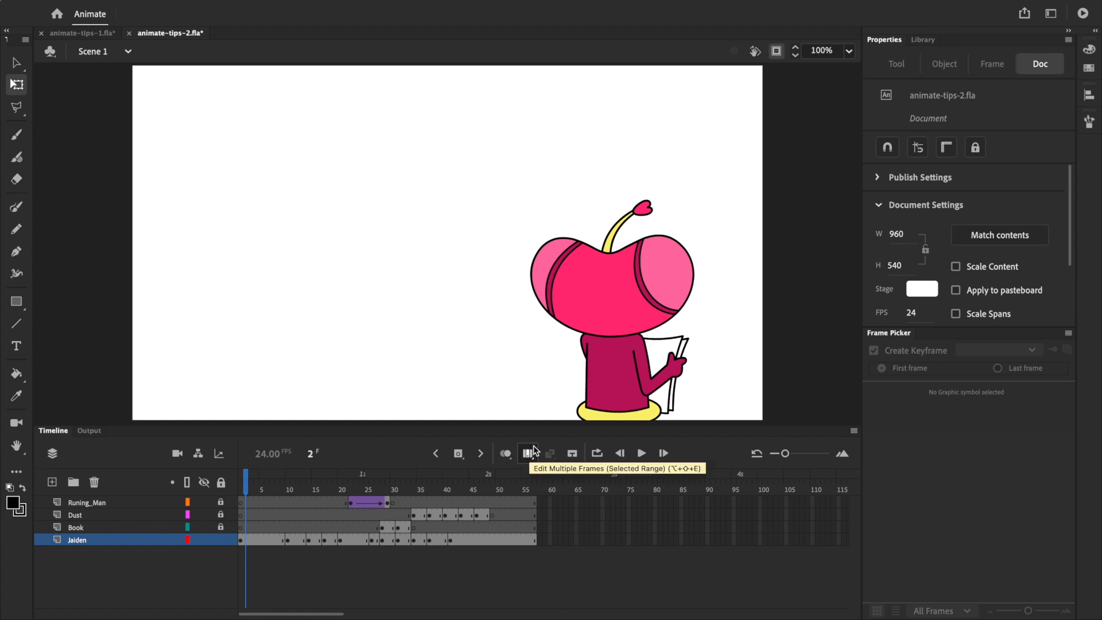
Step: Scale Jaden up on all her frames at once via Edit Multiple Frames, then return to single-frame editing
left_click(528, 452)
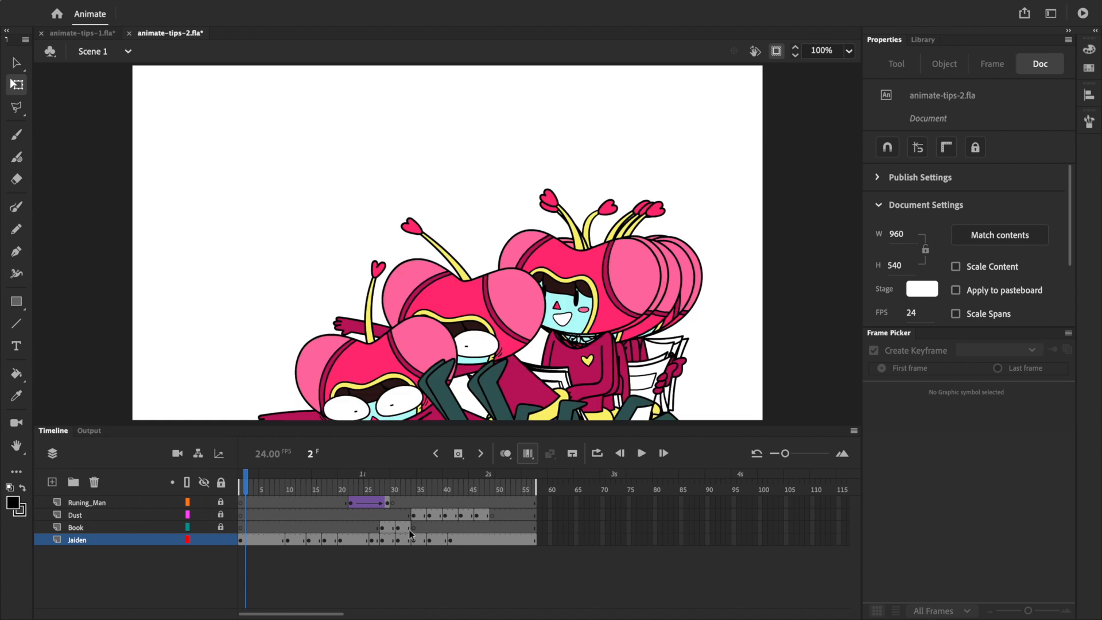
mouse_move(630, 330)
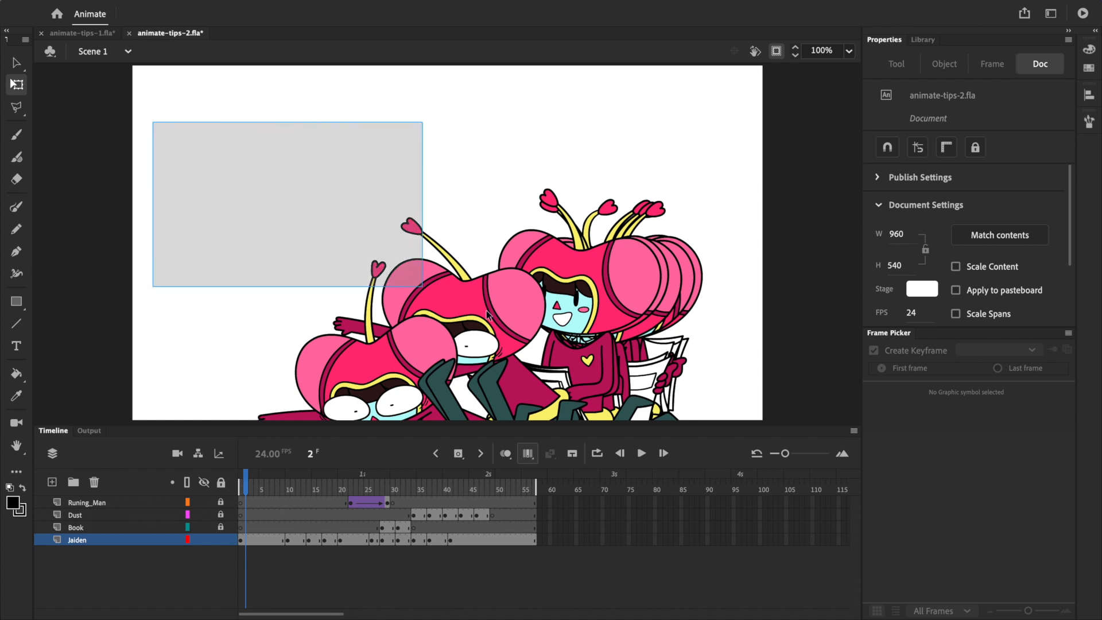
left_click(493, 317)
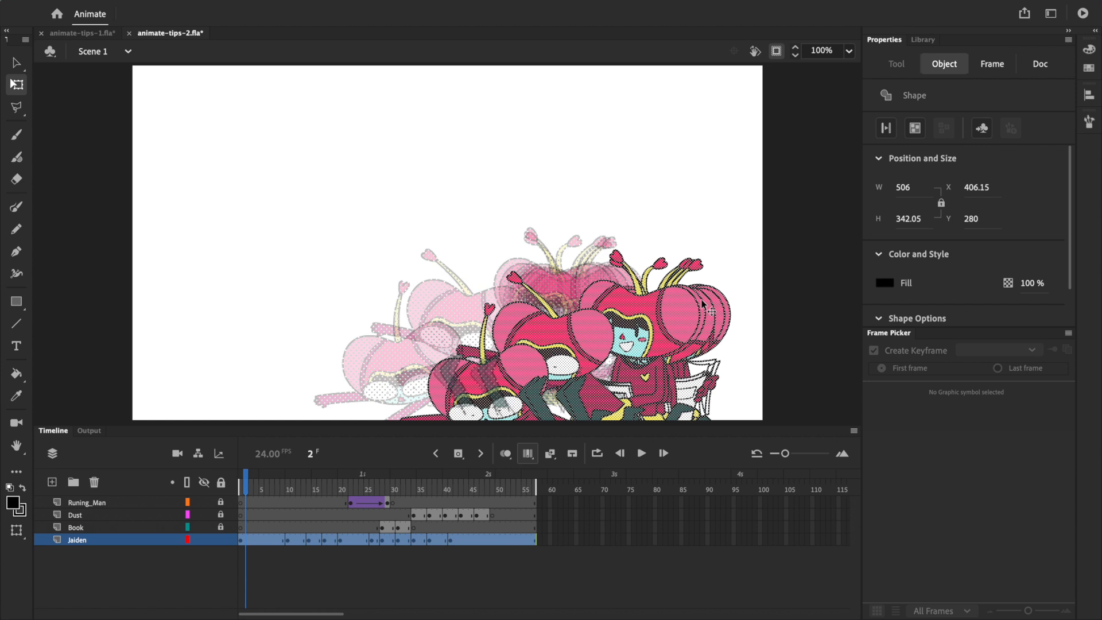
left_click(527, 453)
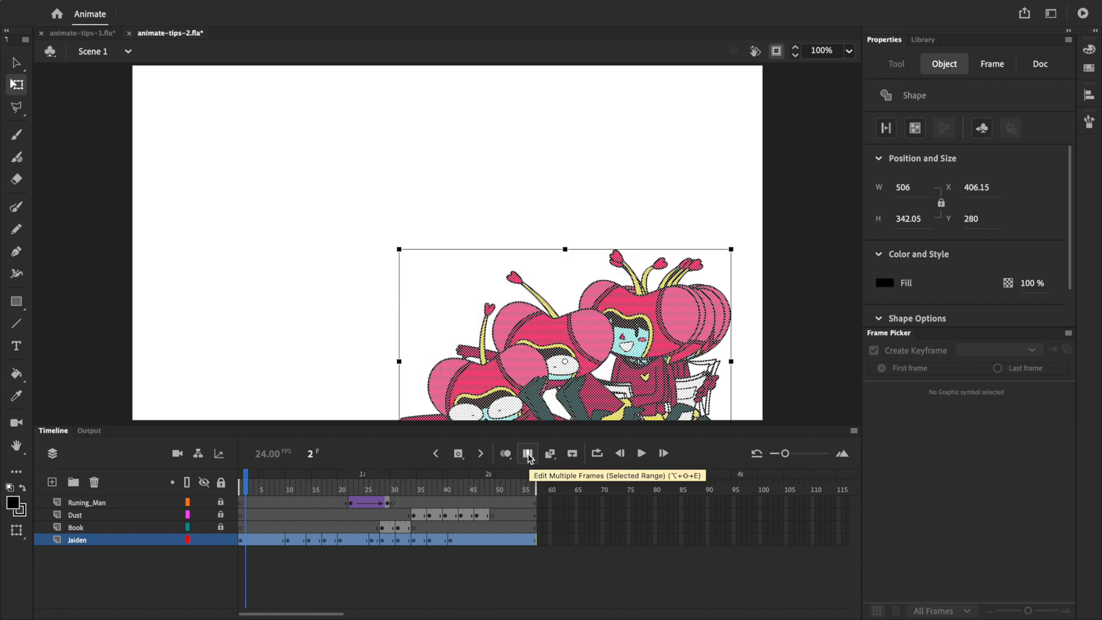
left_click(641, 453)
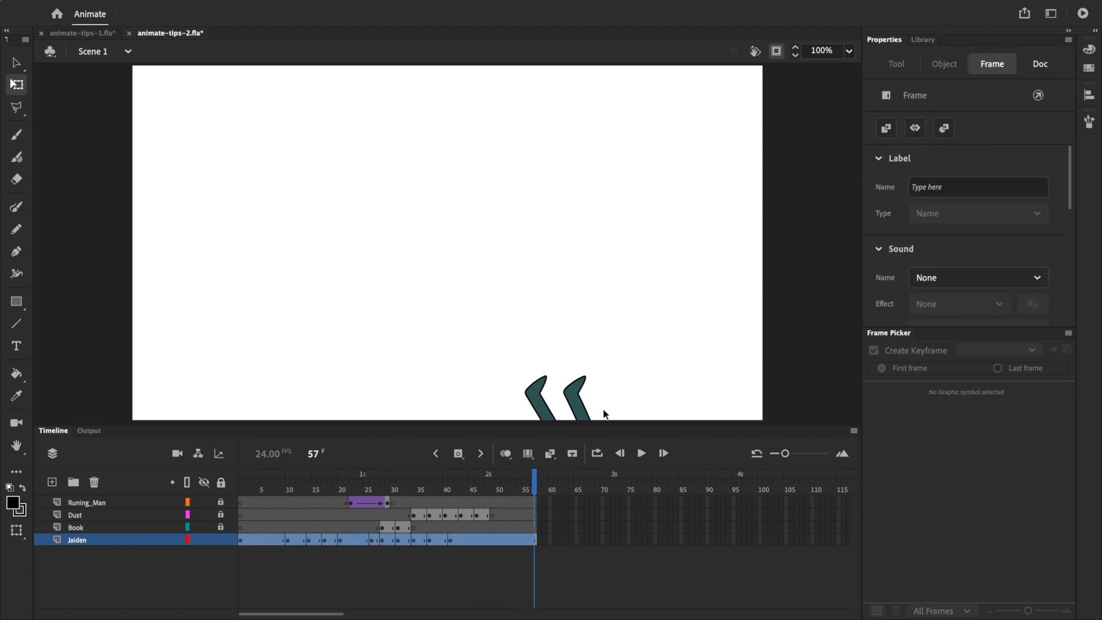
Step: Bring up Find and Replace with the search type set to Color
left_click(1040, 64)
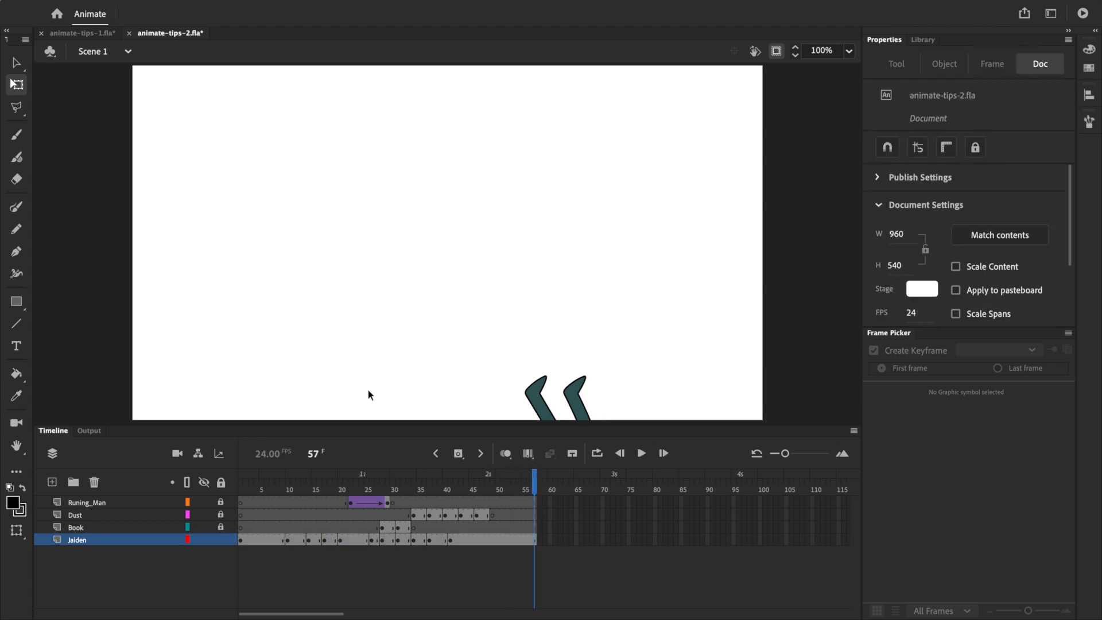
mouse_move(268, 227)
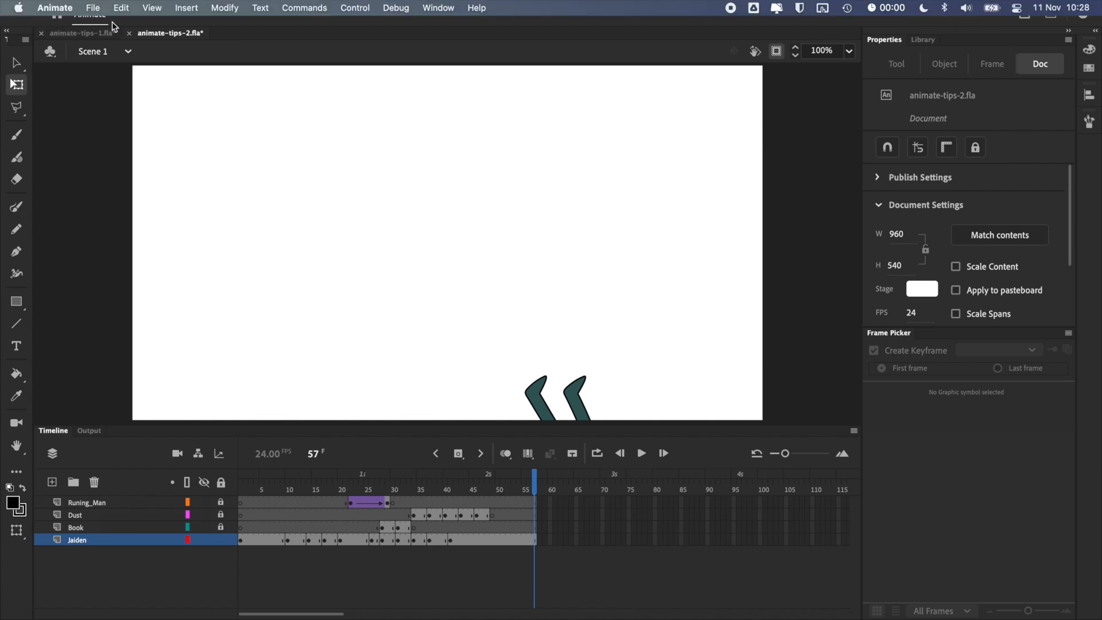
left_click(120, 8)
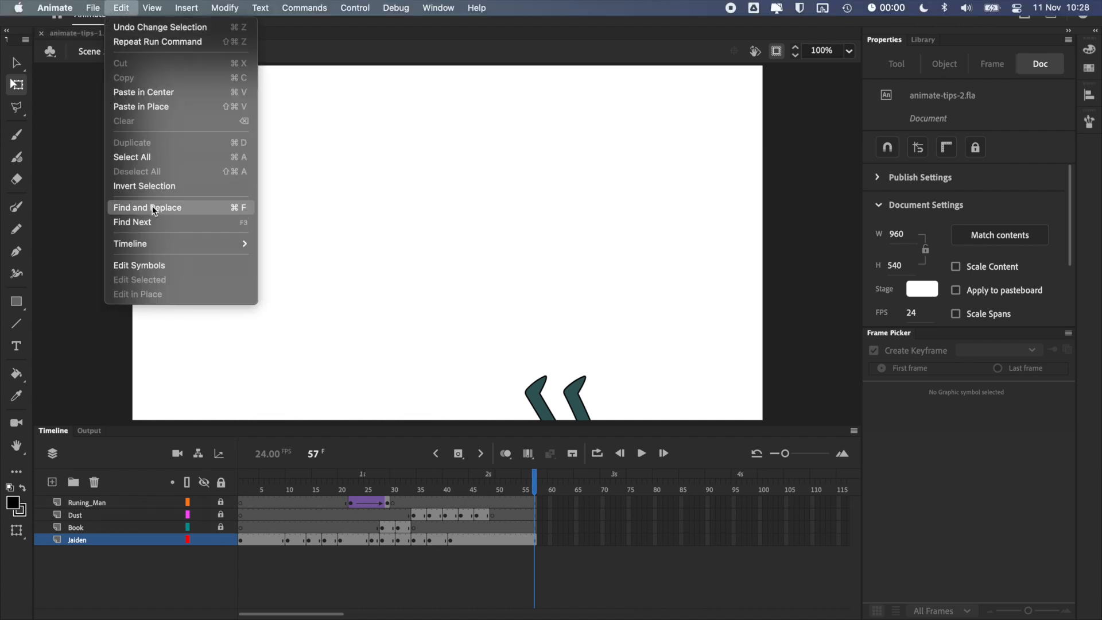
left_click(148, 207)
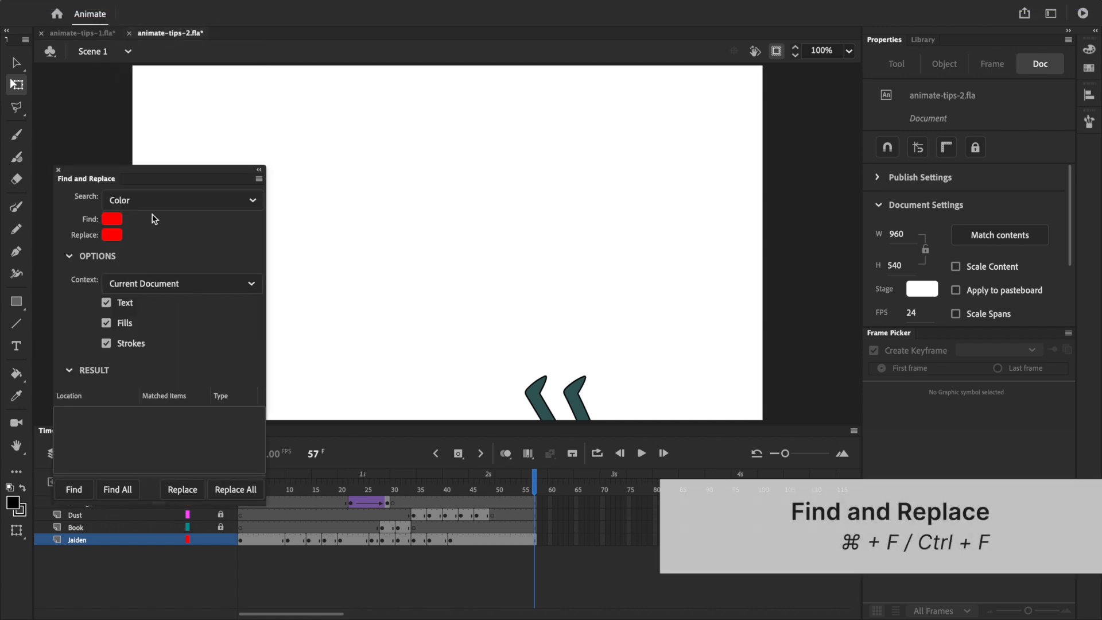
mouse_move(144, 242)
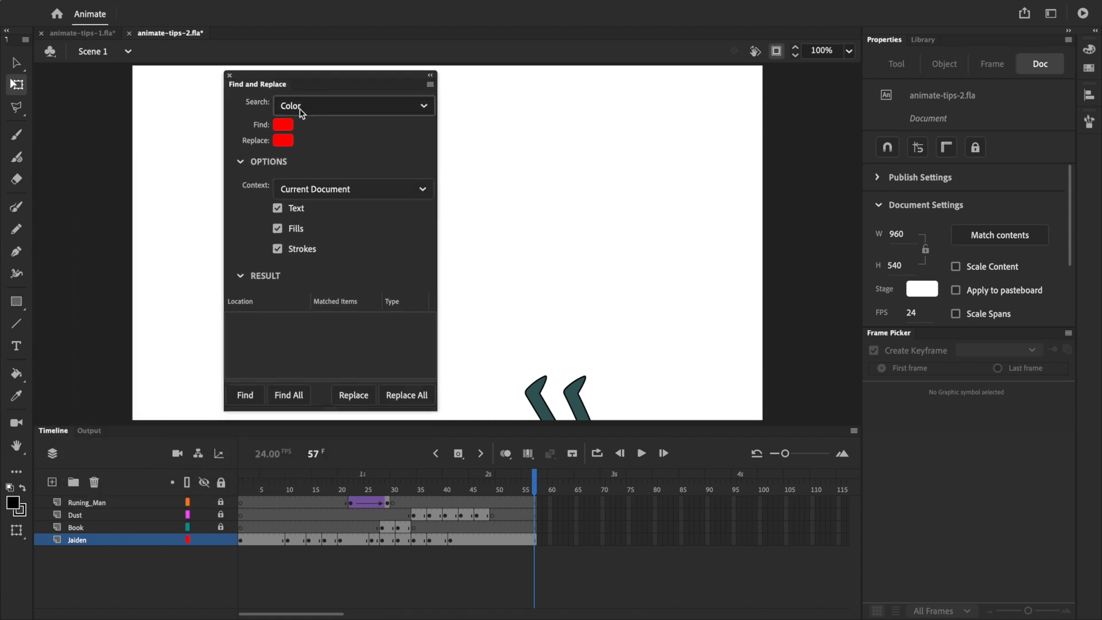
left_click(354, 106)
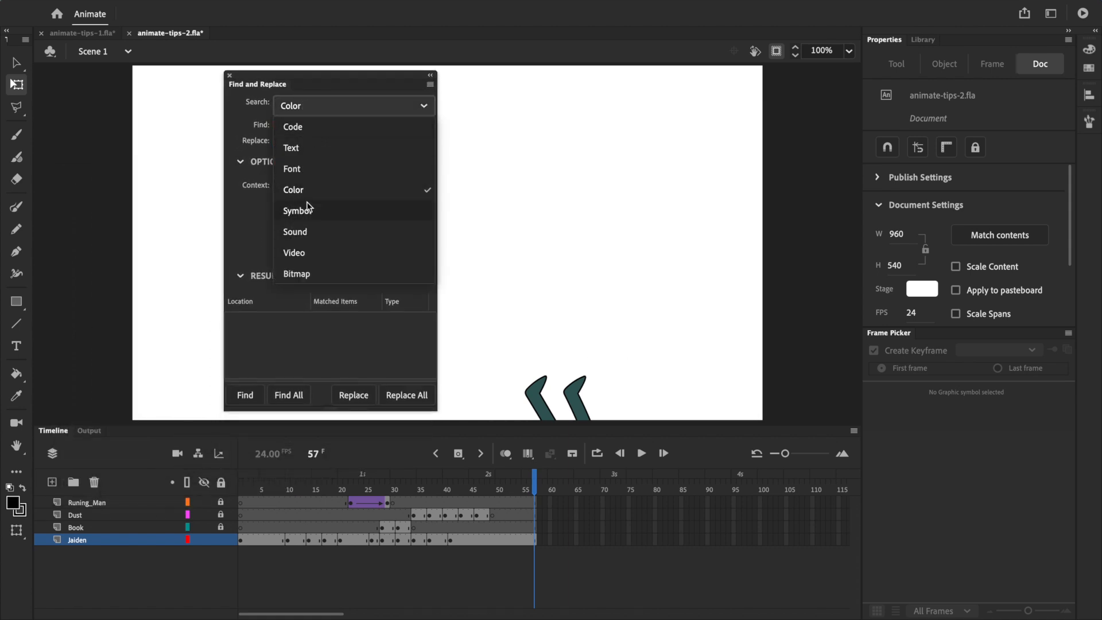
left_click(293, 190)
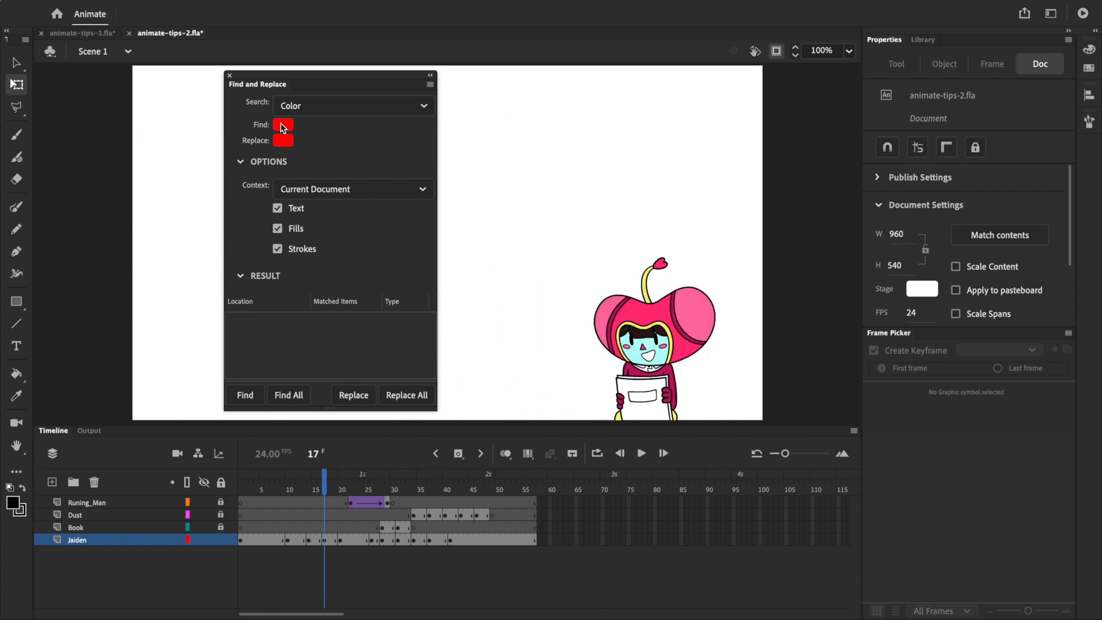
Step: Pick Jaden's pink as the colour to find and set the replacement swatch
left_click(284, 140)
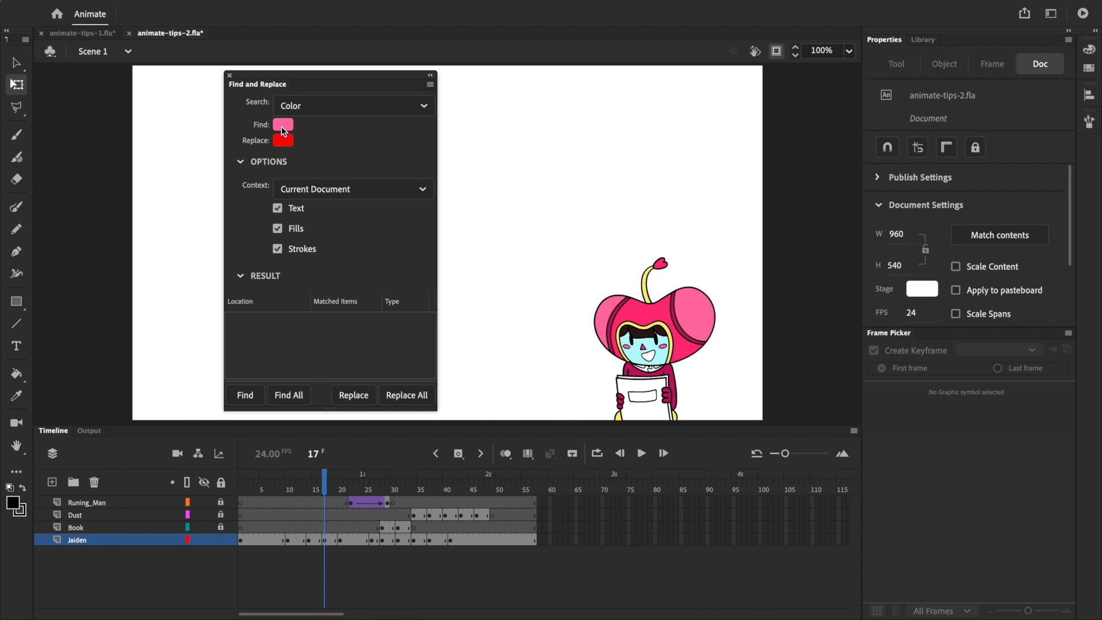
mouse_move(284, 130)
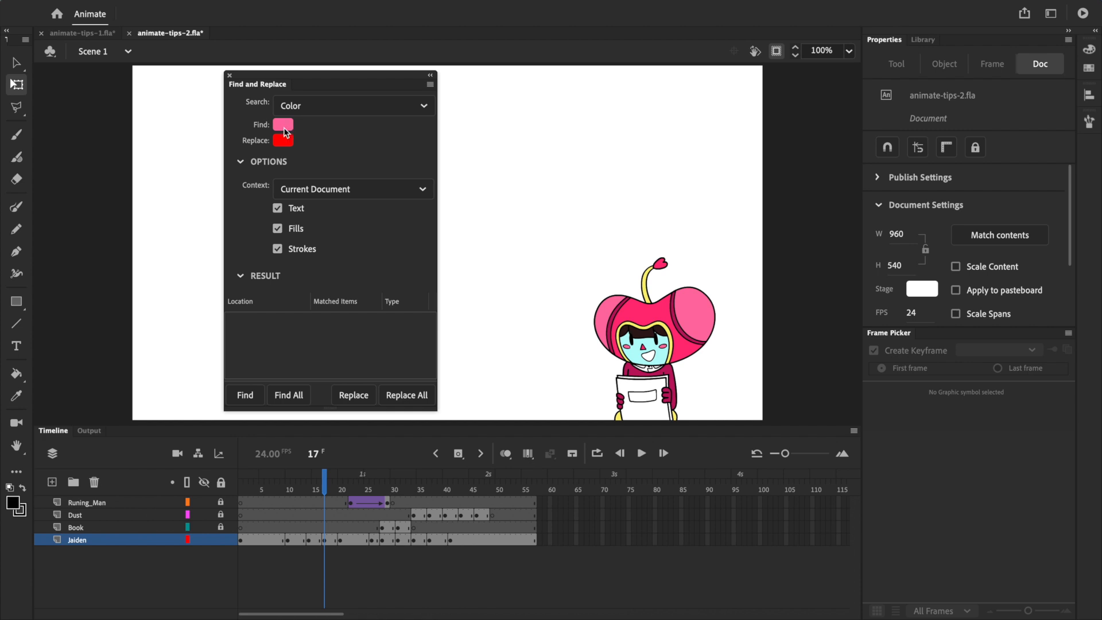
left_click(283, 140)
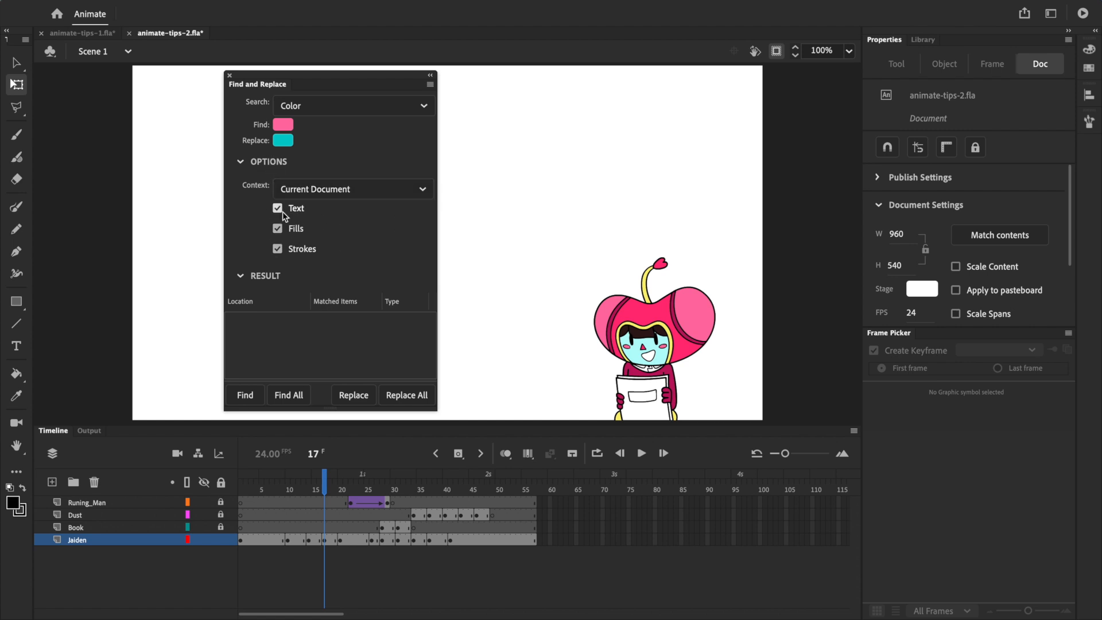
Step: Keep the search context on Current Document and exclude Text from the colour search
left_click(353, 188)
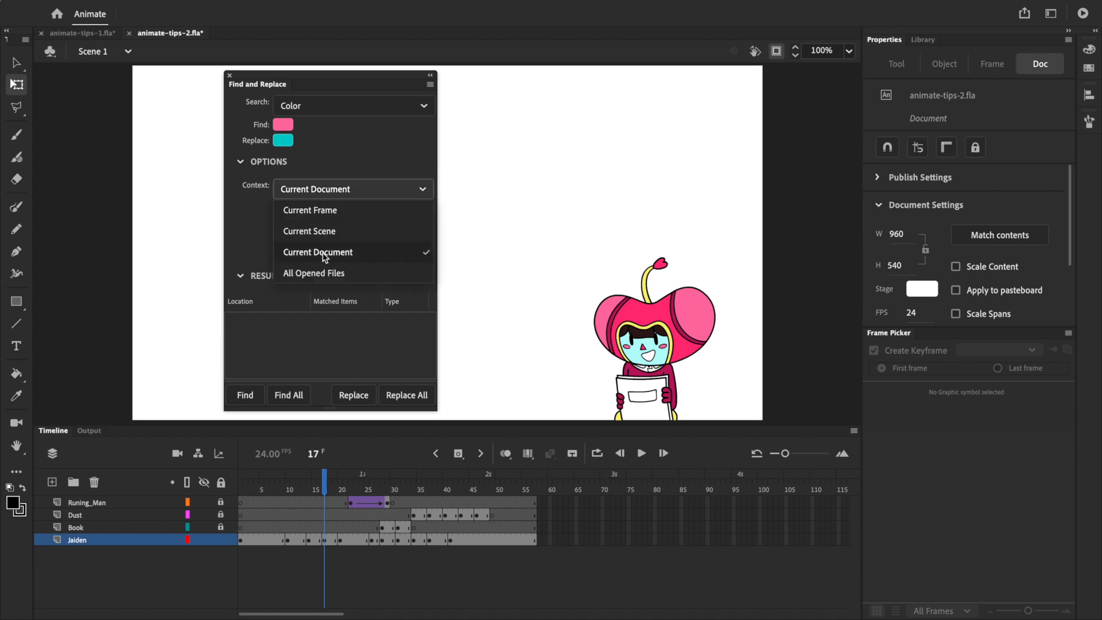
mouse_move(280, 566)
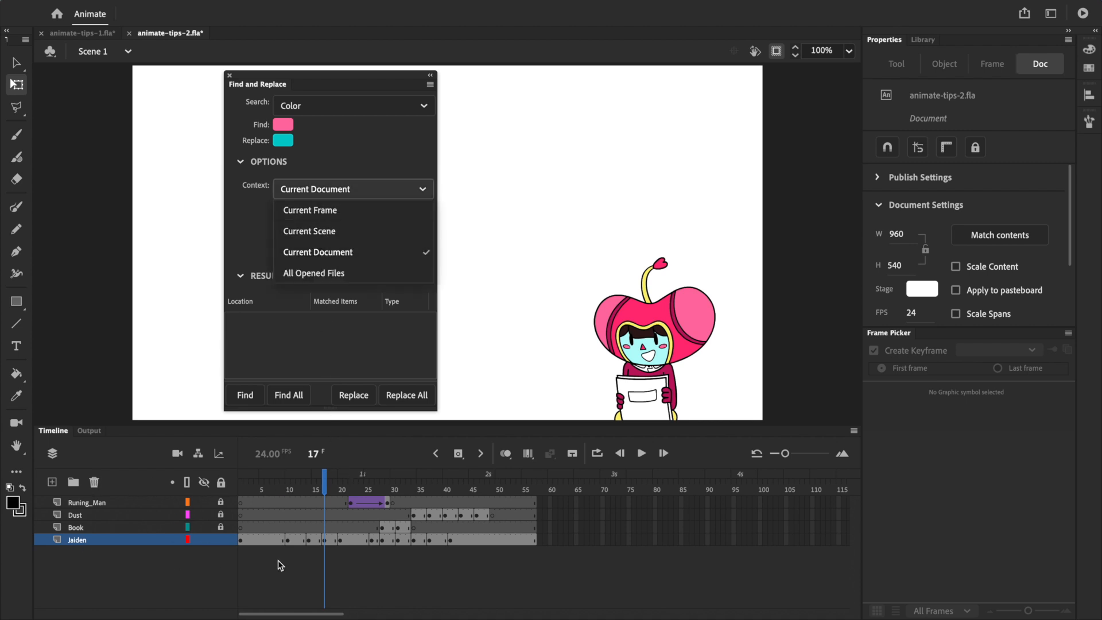
mouse_move(169, 33)
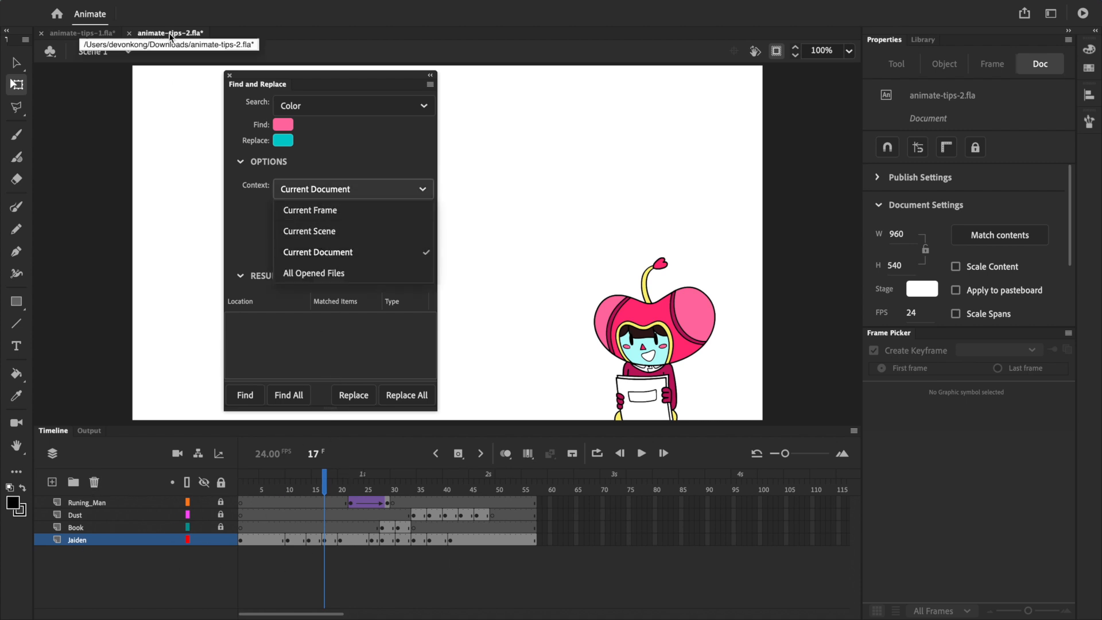
left_click(318, 252)
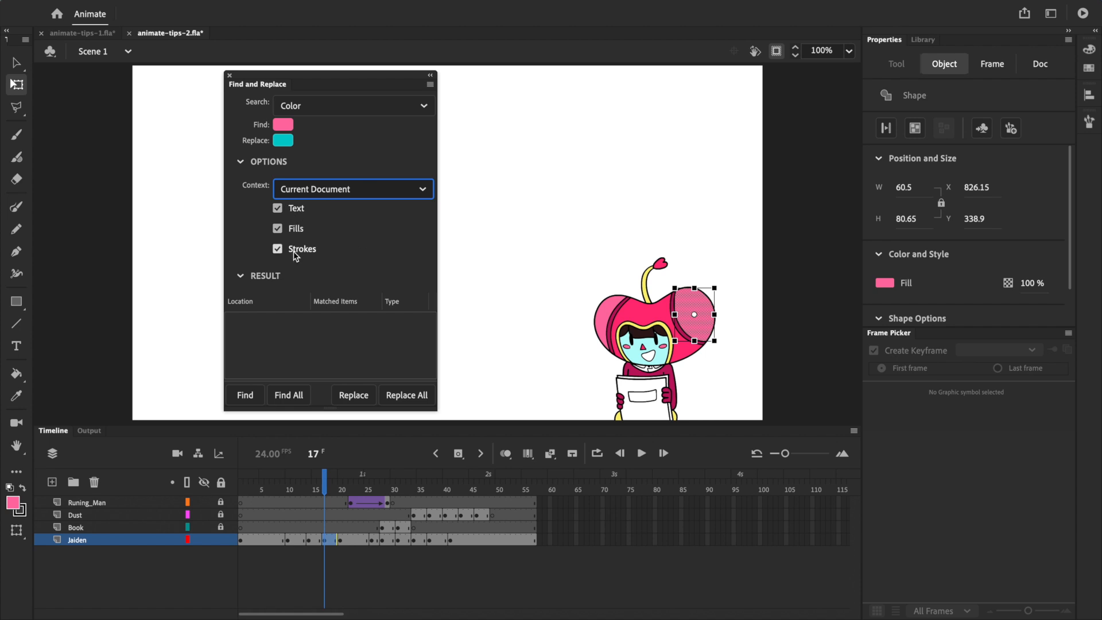
mouse_move(503, 190)
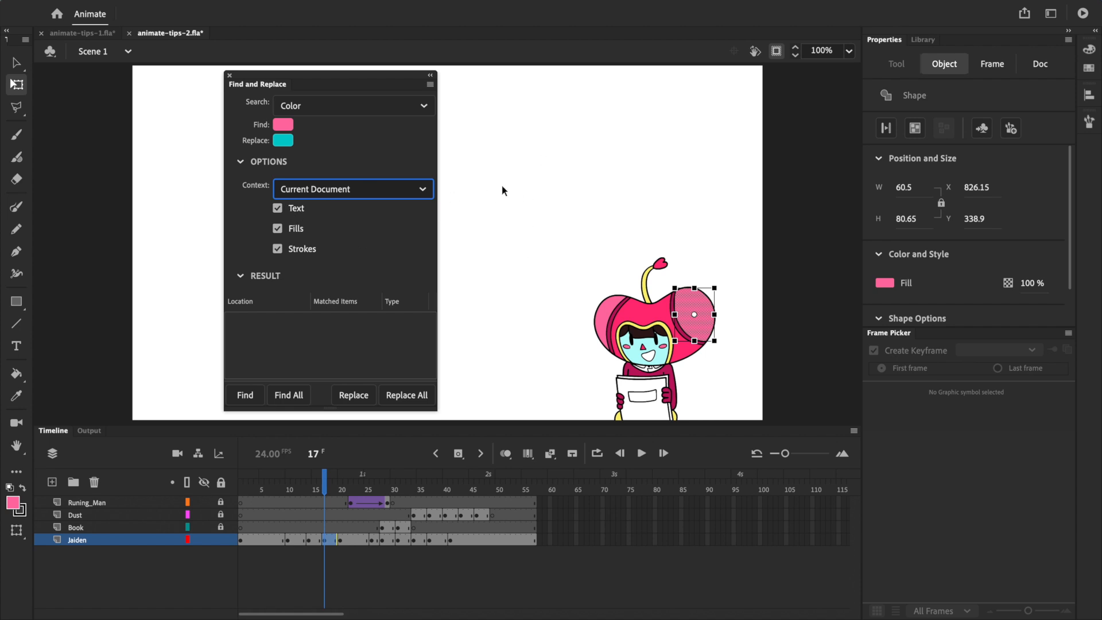
mouse_move(283, 148)
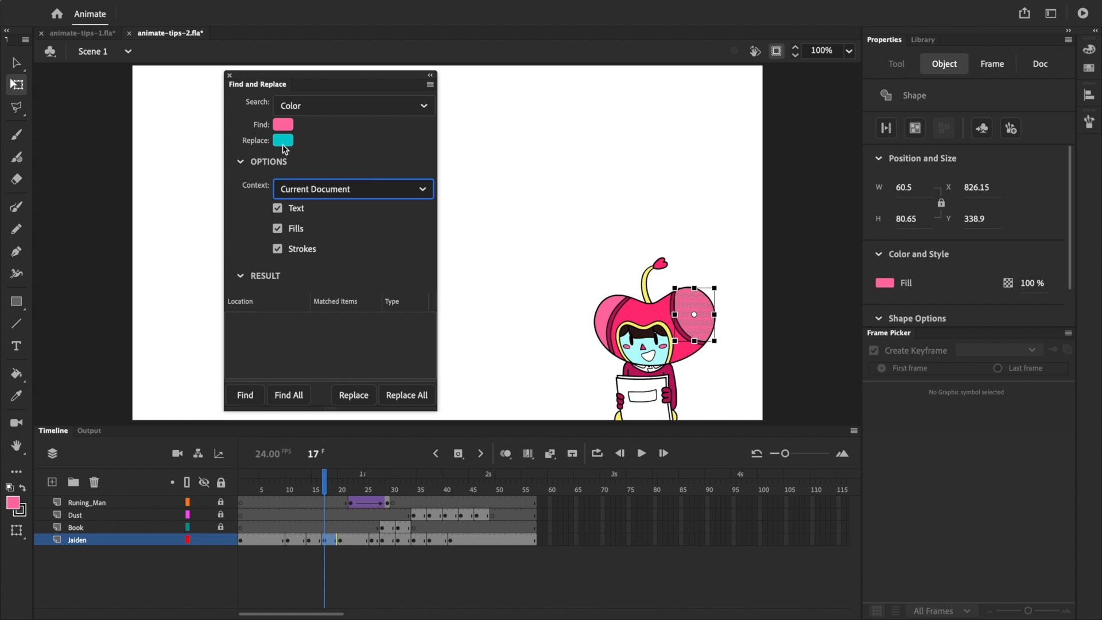
mouse_move(280, 213)
type("PINK TEXT")
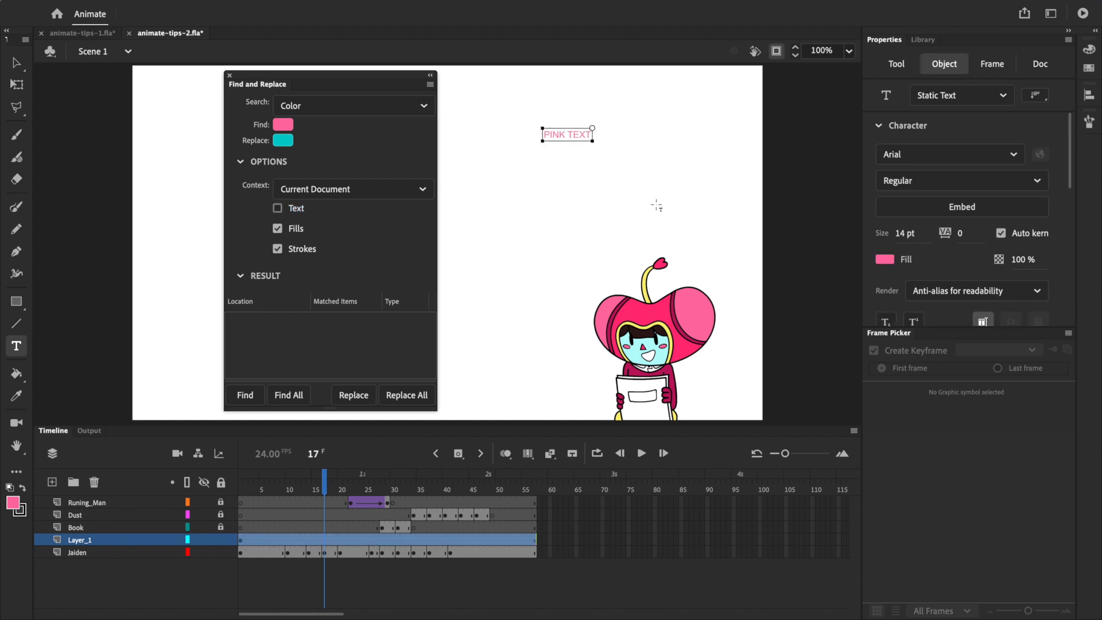
Step: Find all pink fills and replace them with blue, leaving the PINK TEXT label pink
left_click(288, 394)
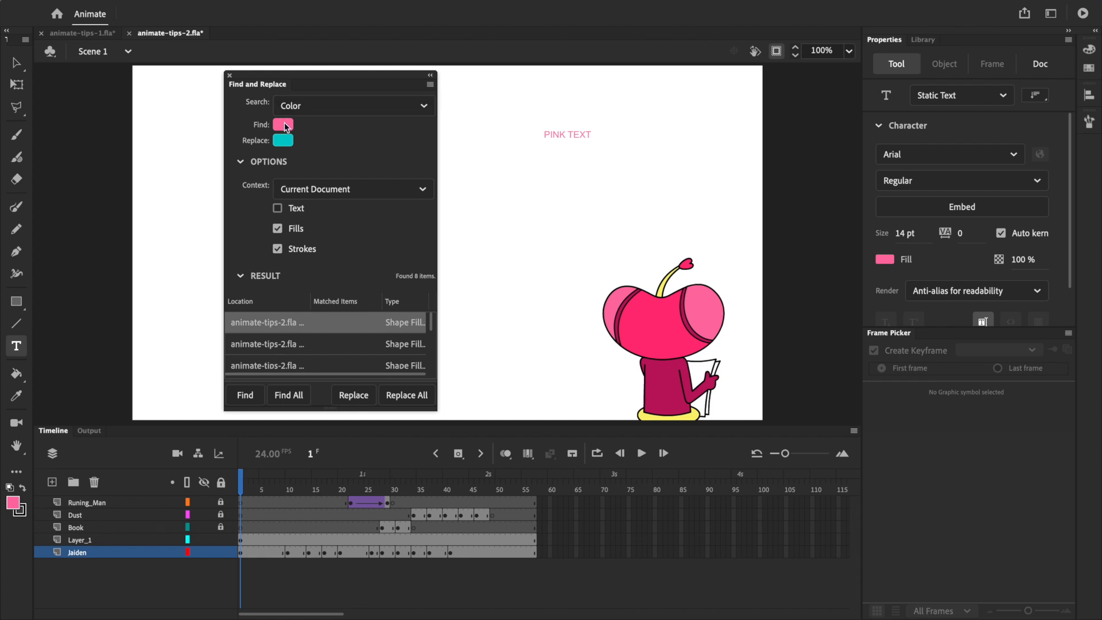
left_click(406, 394)
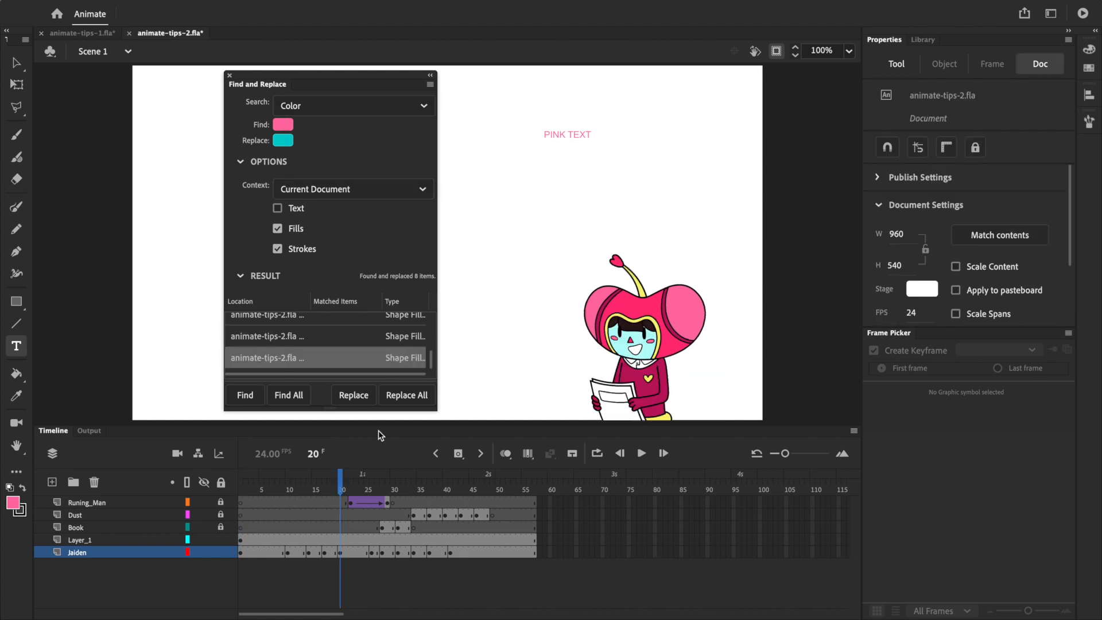
left_click(407, 394)
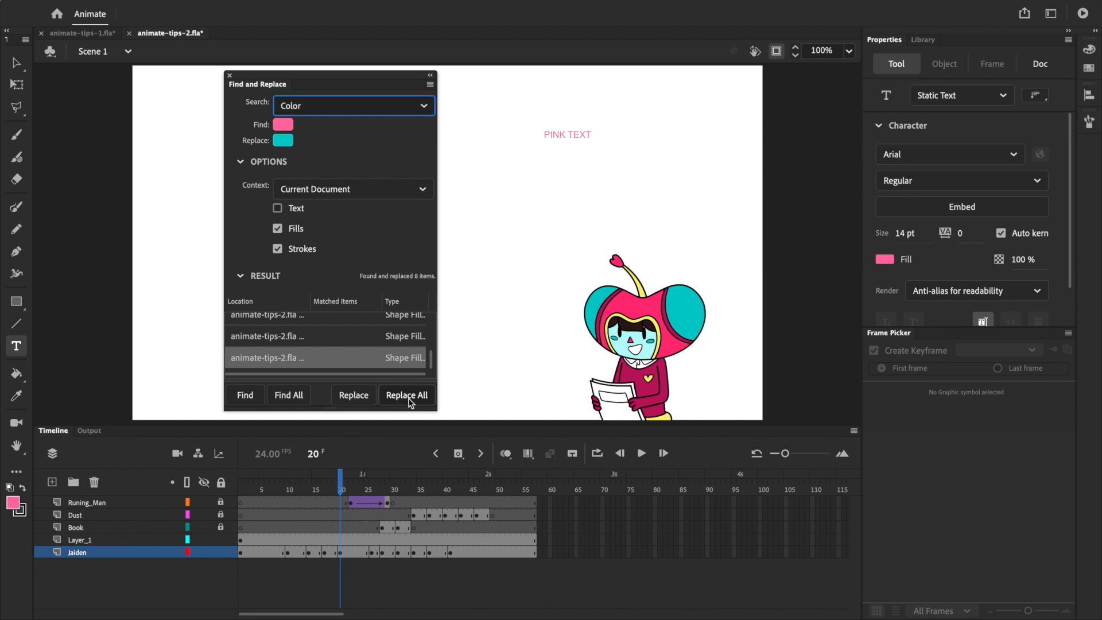